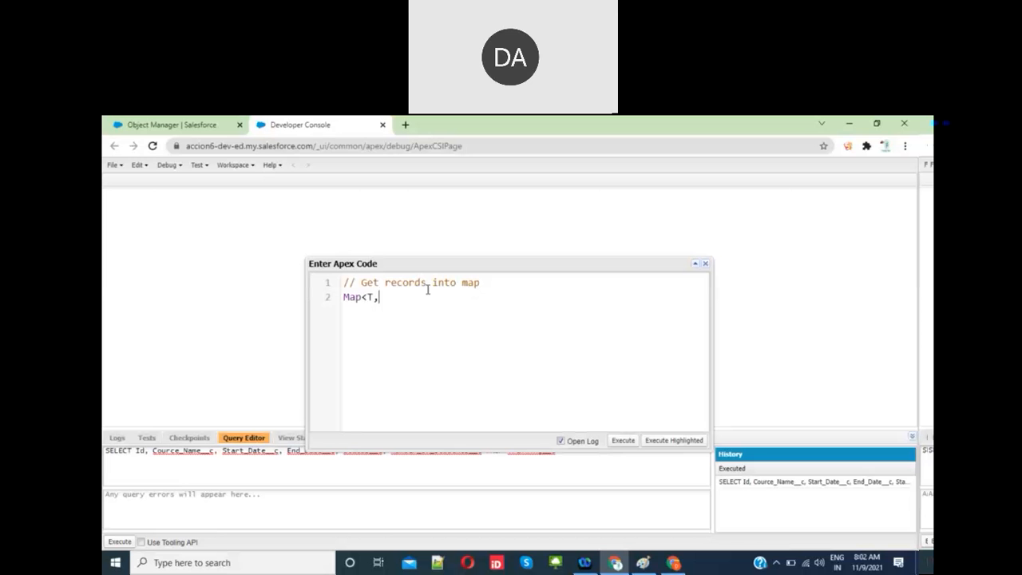
Write the commented generic declaration //Map<T,T> m = new Map<T,T>(); under the get-records comment.
text(T>)
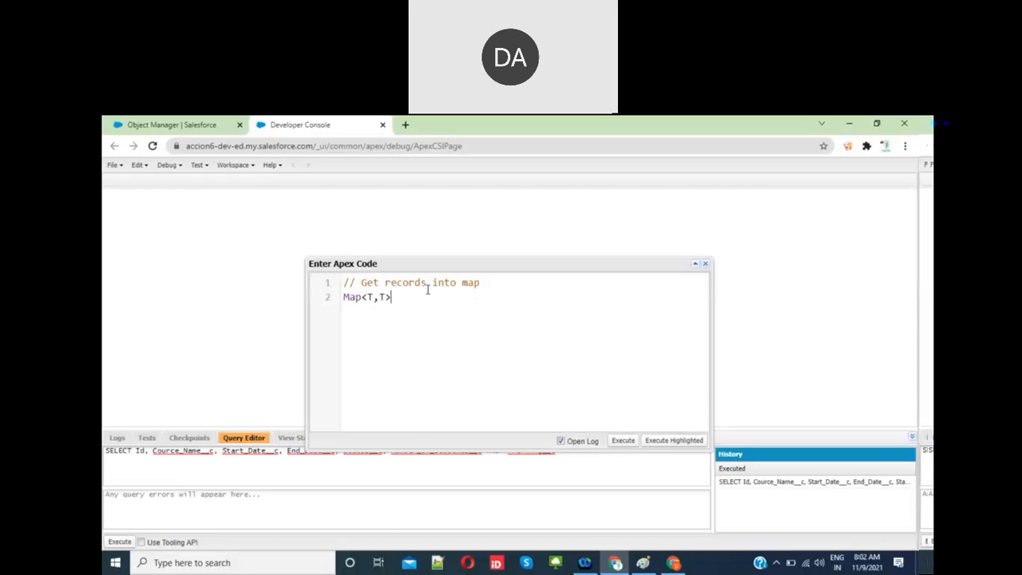
text(m =)
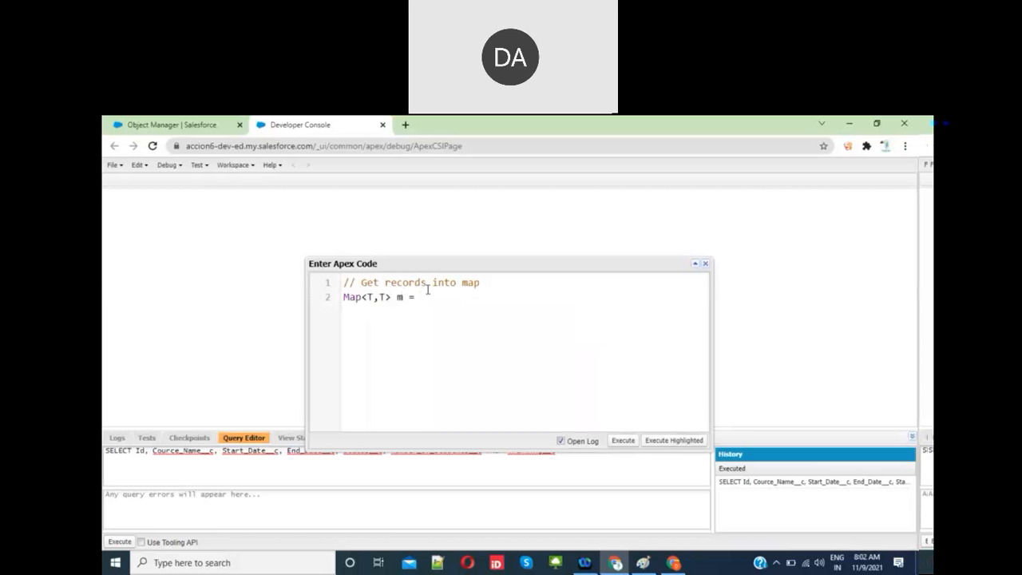
text(new Map<T,)
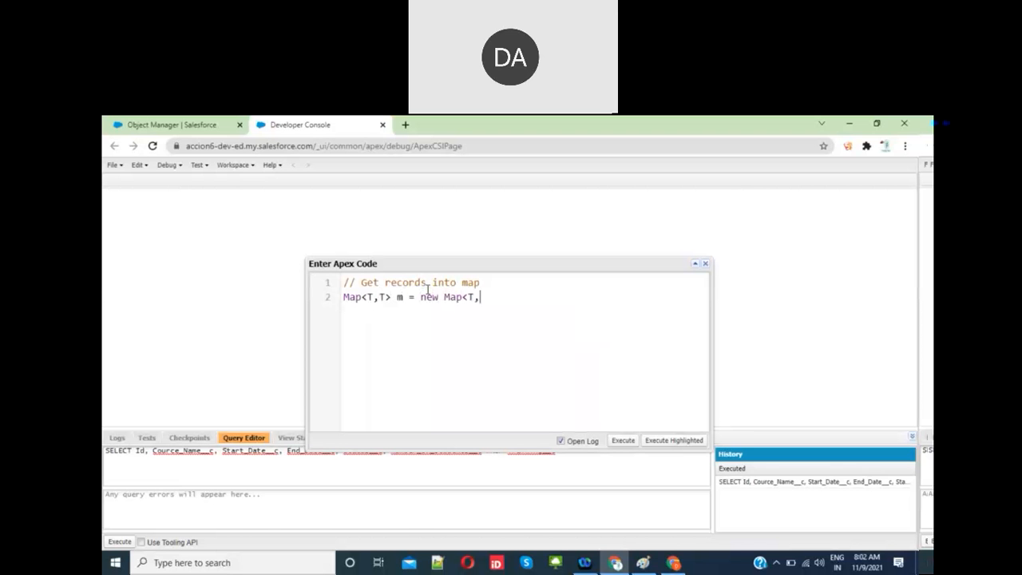
text(T>();)
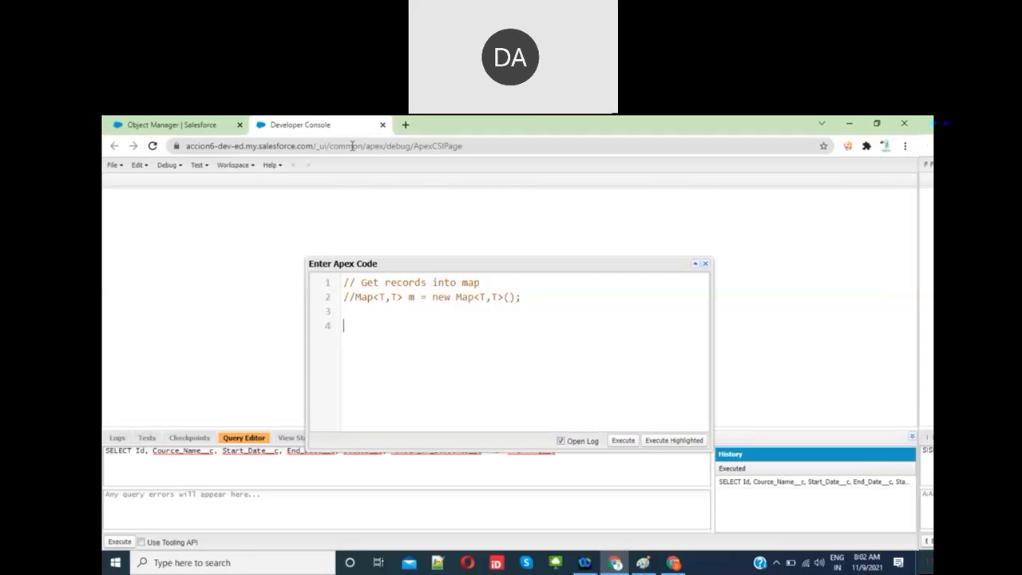
Google 'map methods in salesforce' in a new tab and open the Map Class Apex Reference Guide.
click(405, 124)
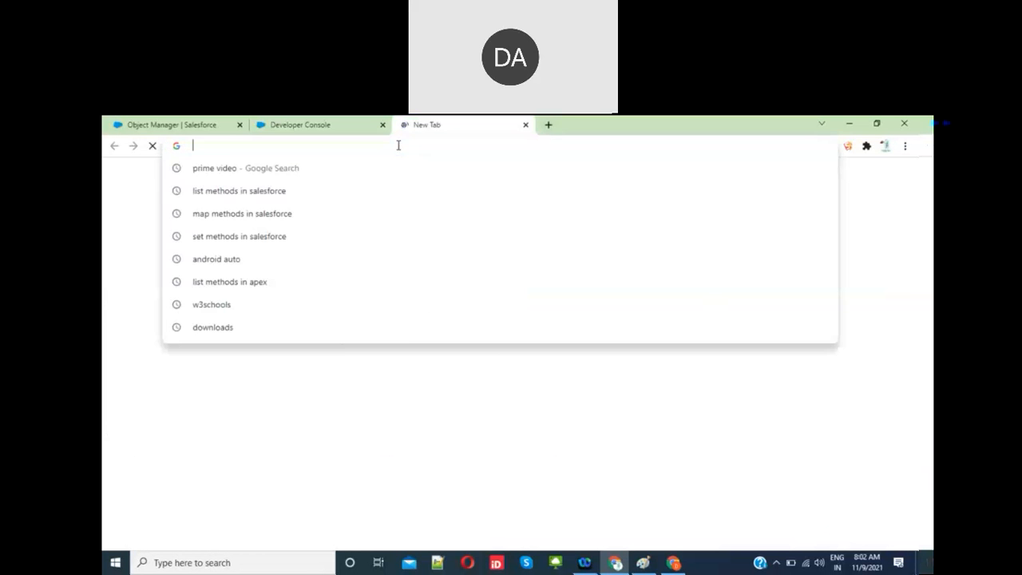
text(map methods in salesforce)
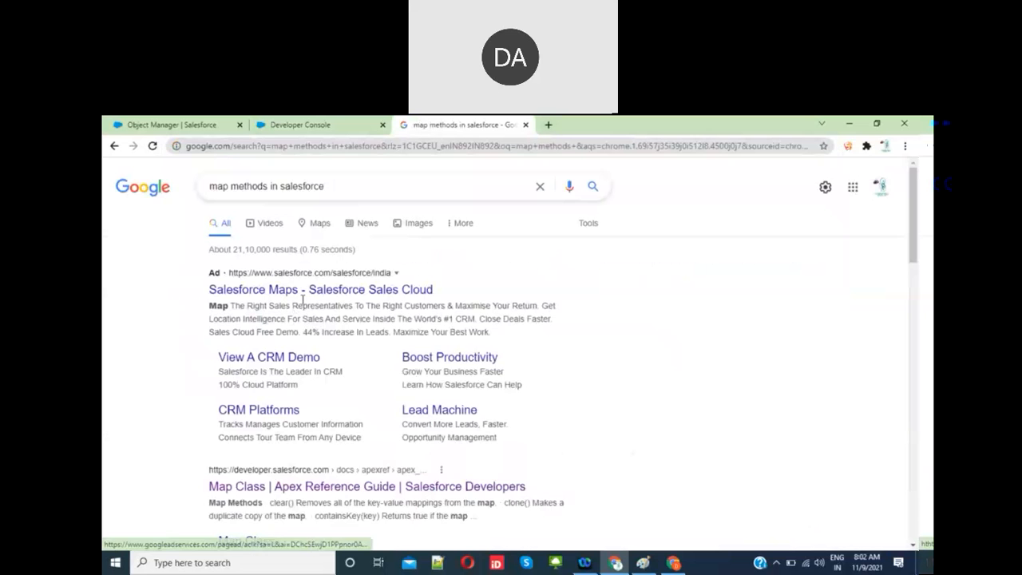
scroll(down, 3)
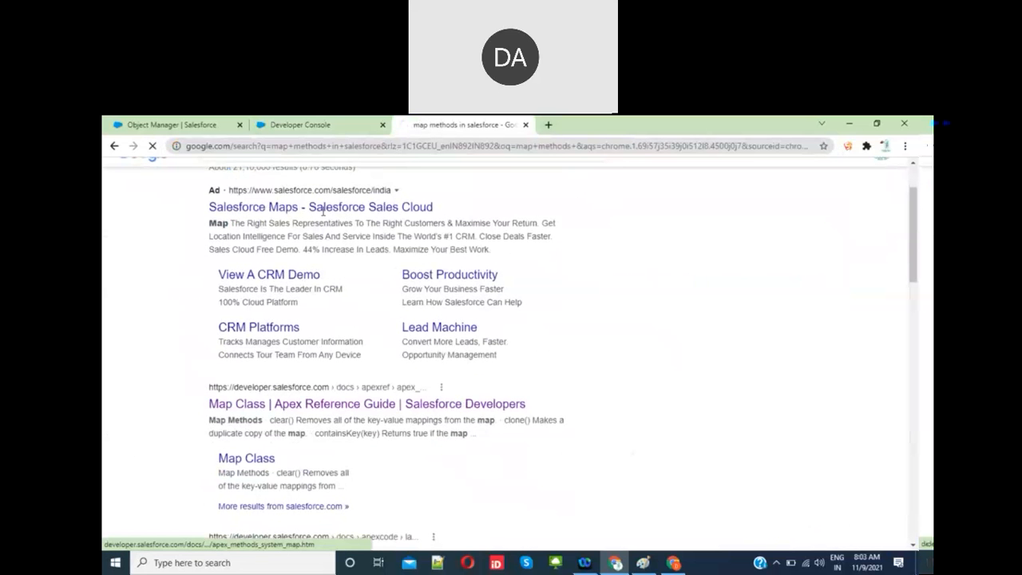
click(316, 124)
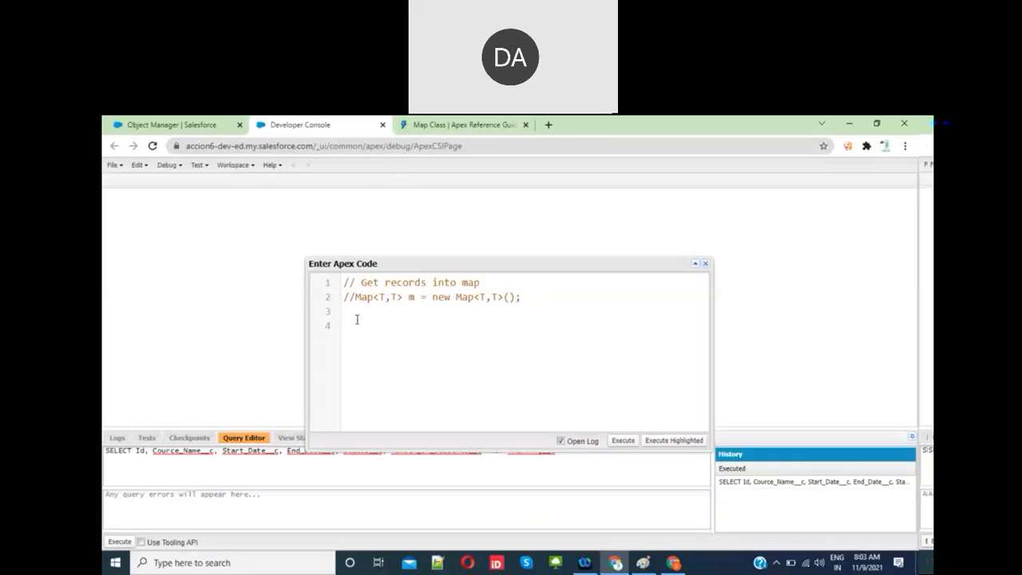
Add the commented example //Map<Id,sobject> m = new Map<Id,sobject>(); on line 3.
text(//Map<)
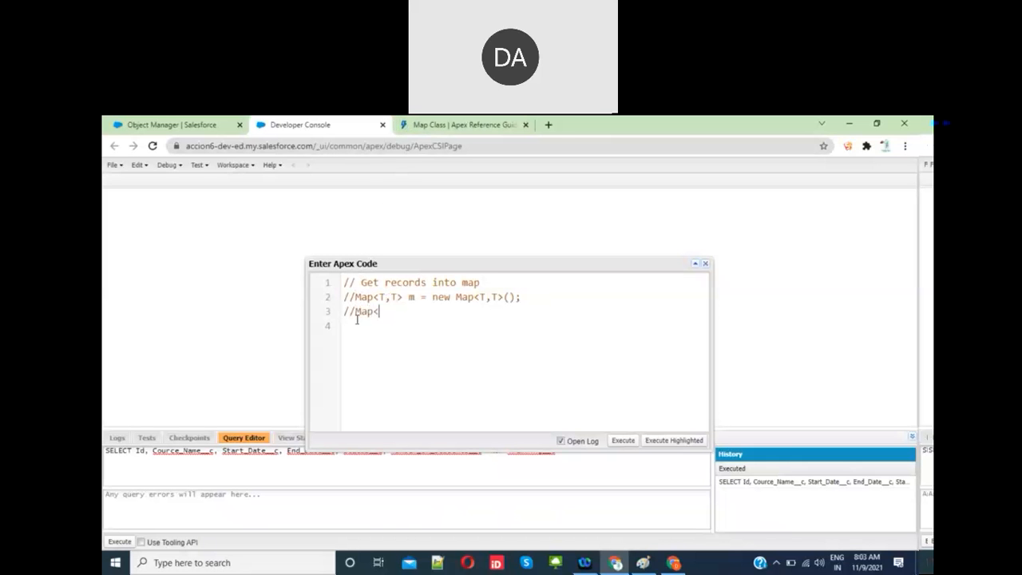
text(Id,)
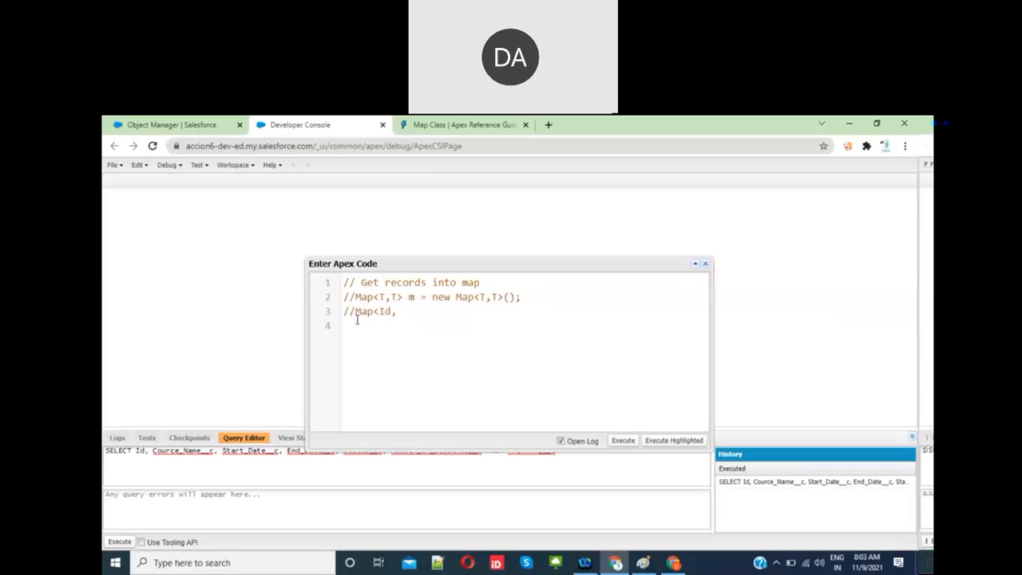
text(sobject>)
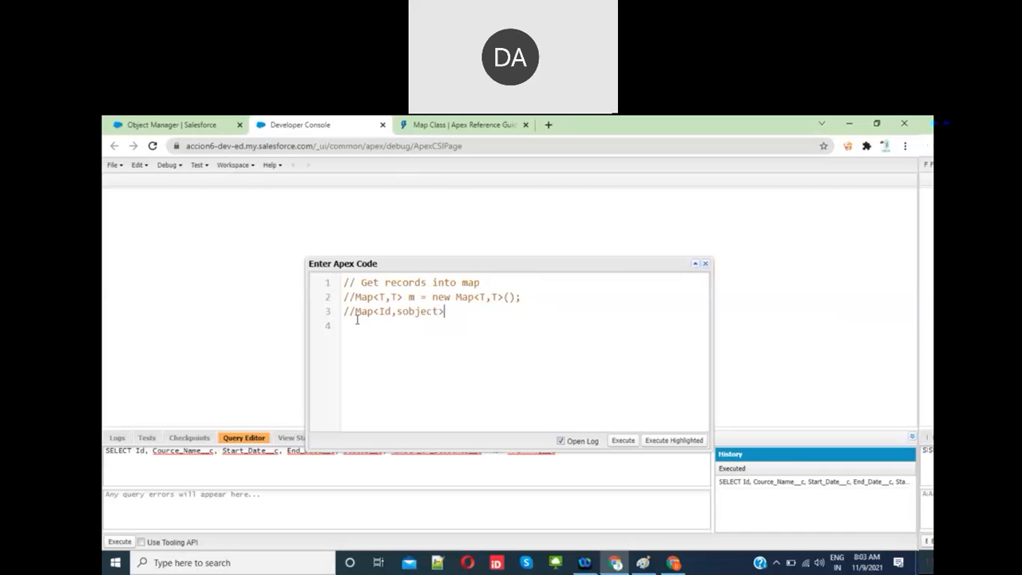
text(m = n)
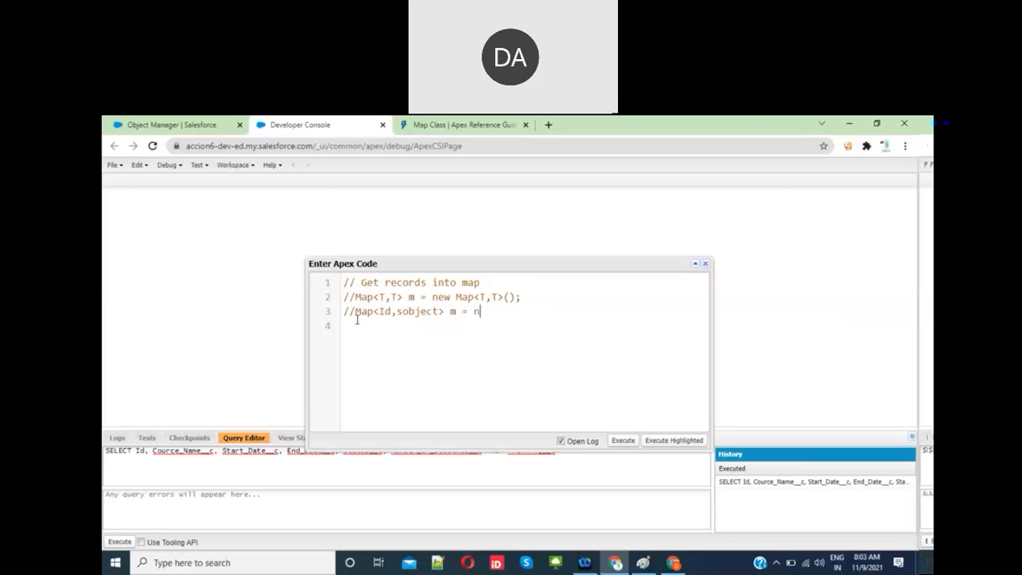
text(ew Map)
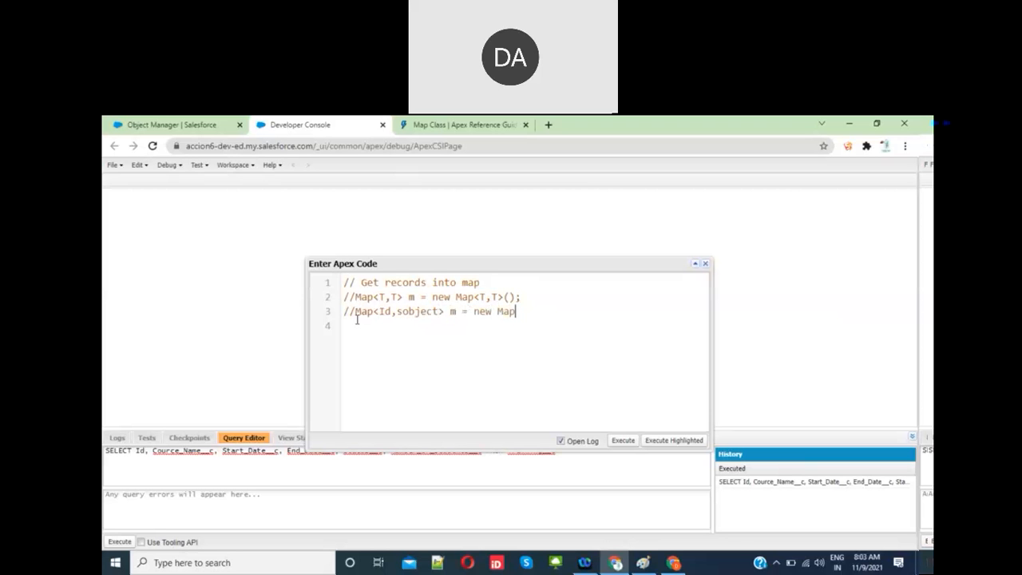
text(<Id,so)
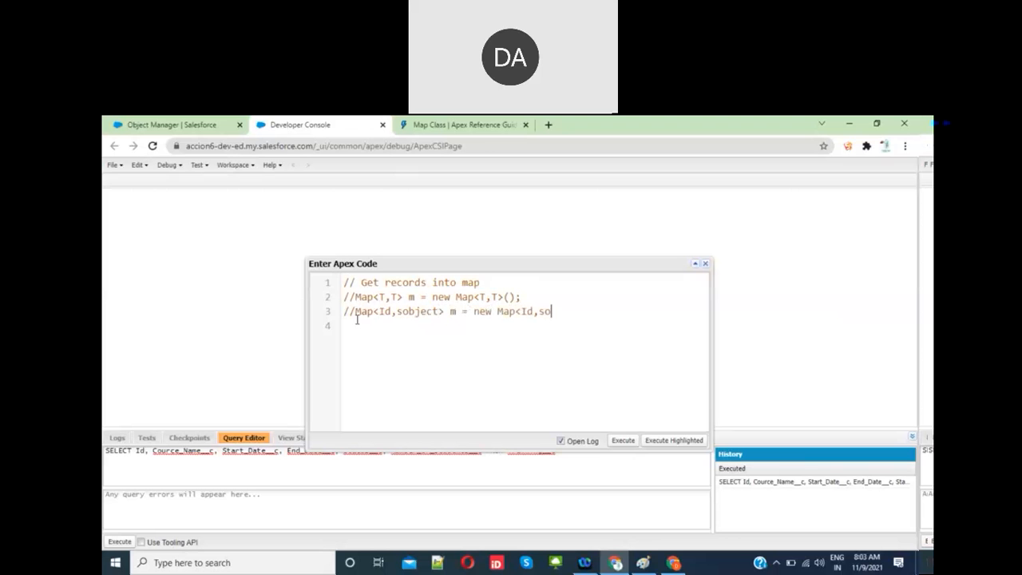
text(bject>)
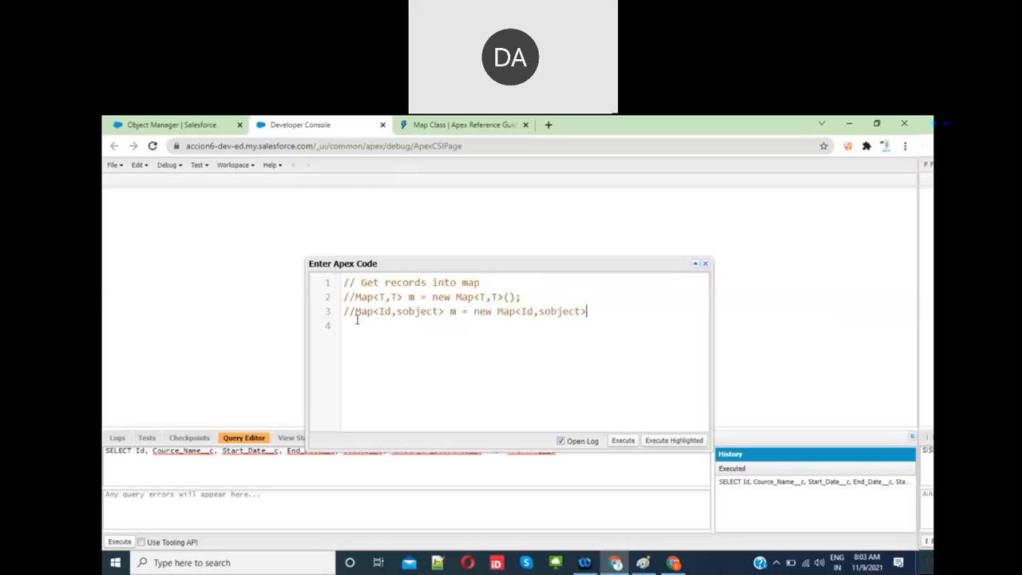
text(();)
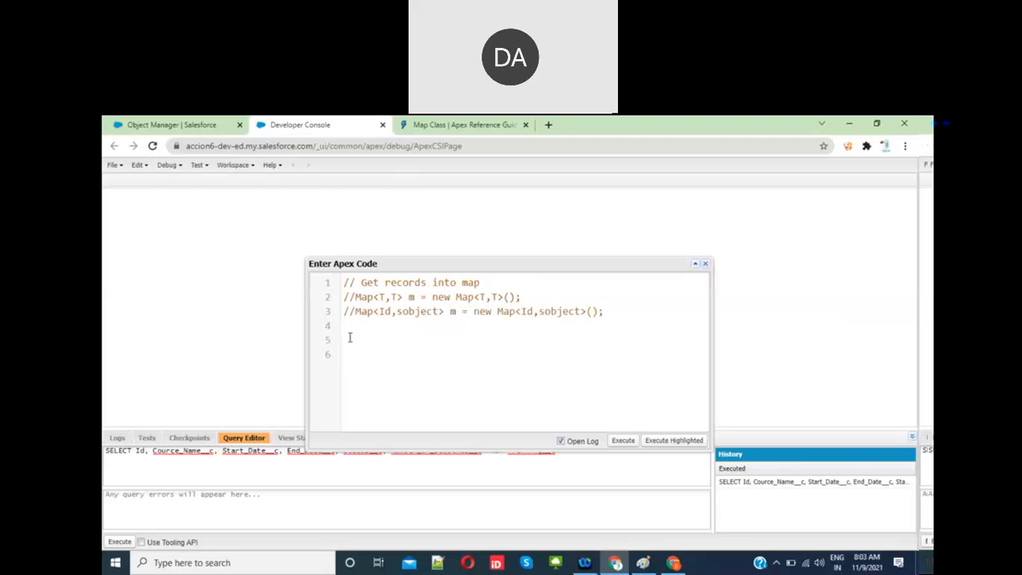
Declare Map<Id,Student__c> IdVsStudent = Map<Id,Student__c>(); renaming the variable from student to IdVsStudent.
text(Map<I)
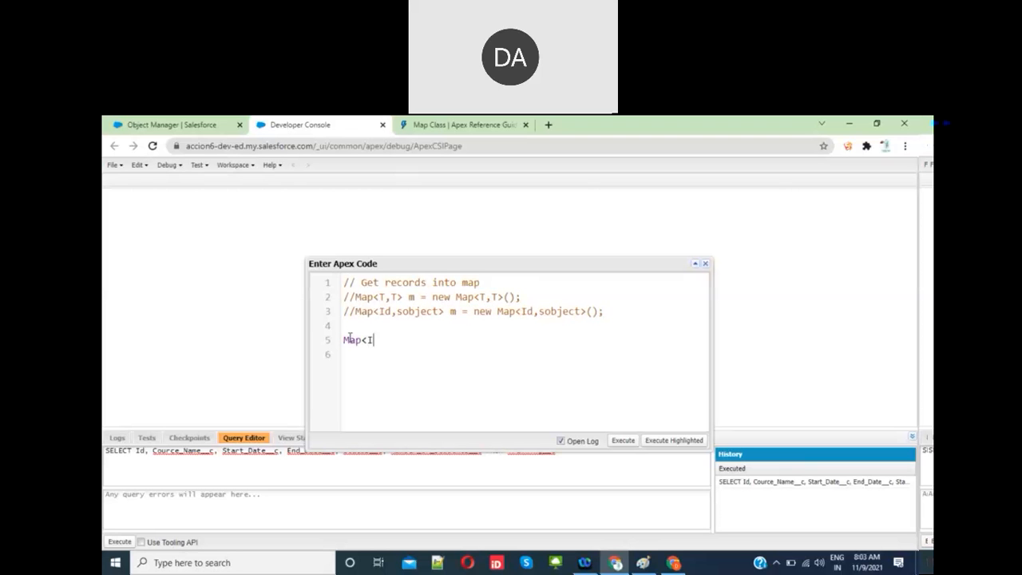
text(d,Stude)
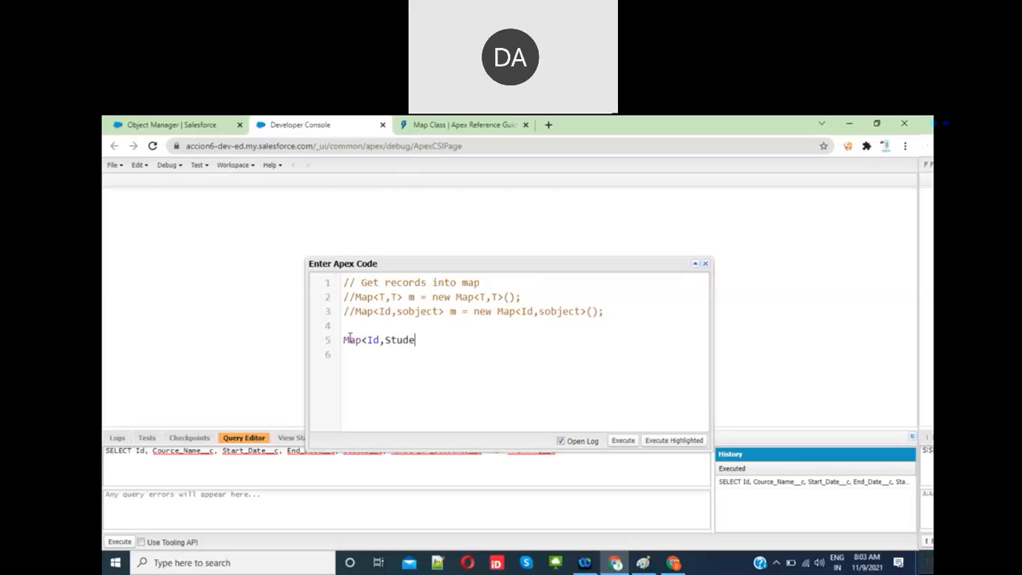
text(nt__c>)
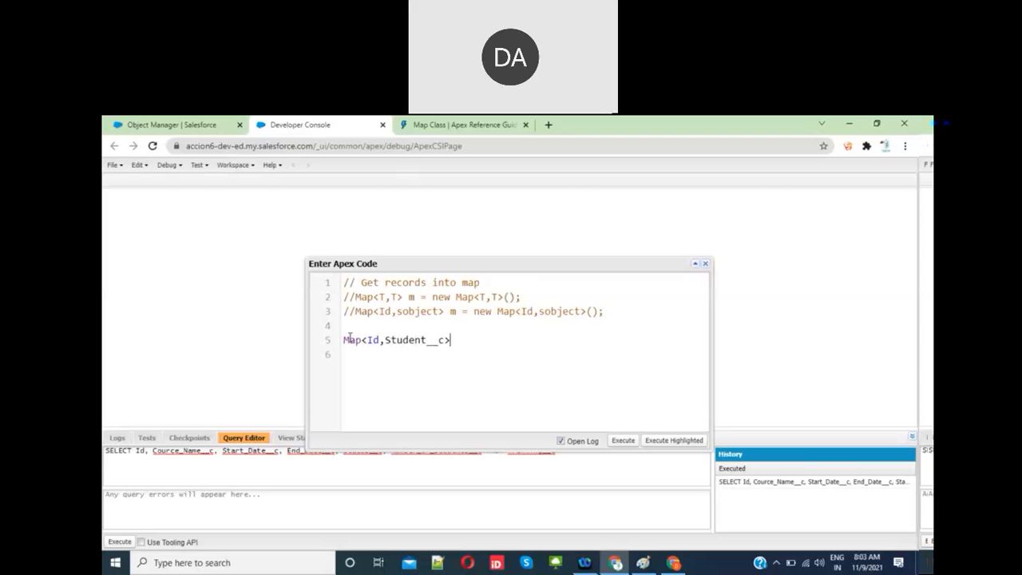
text(stud)
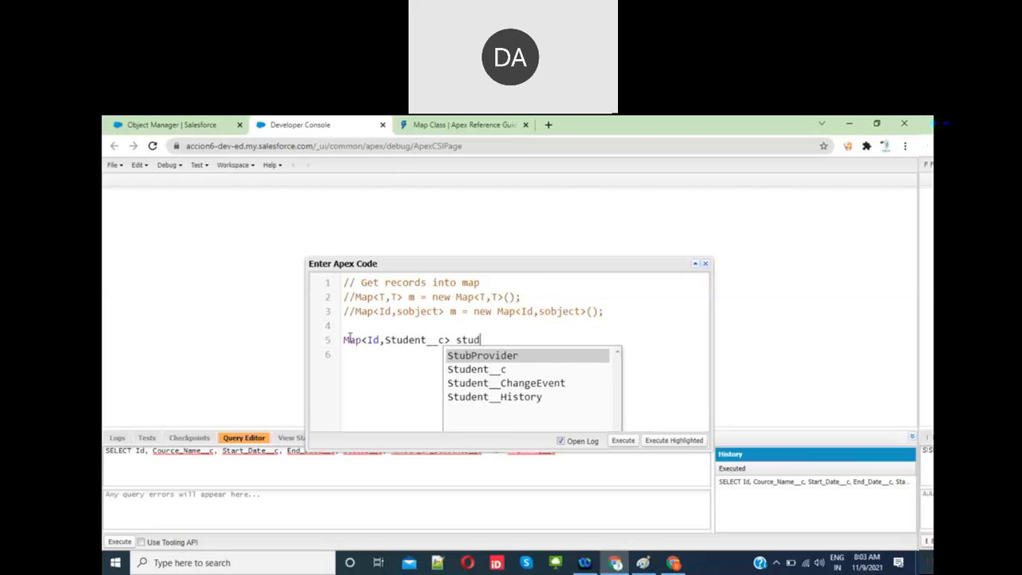
text(ent)
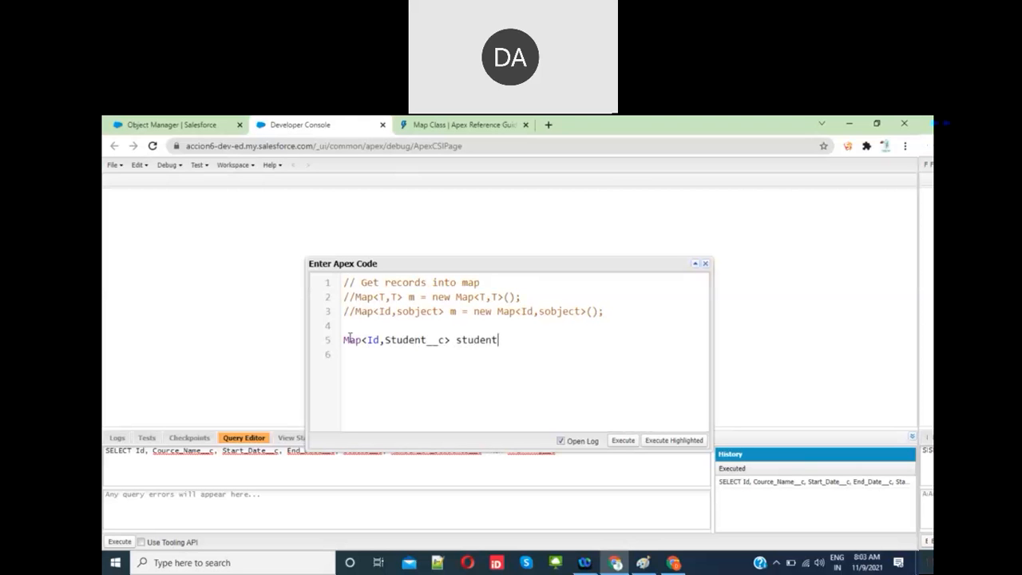
key(BackSpace)
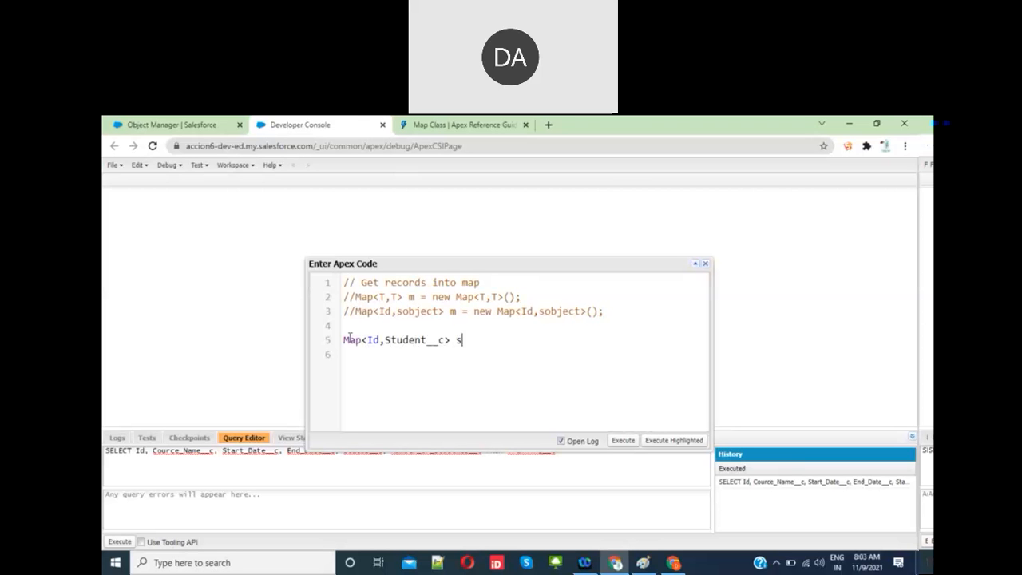
text(IdVs)
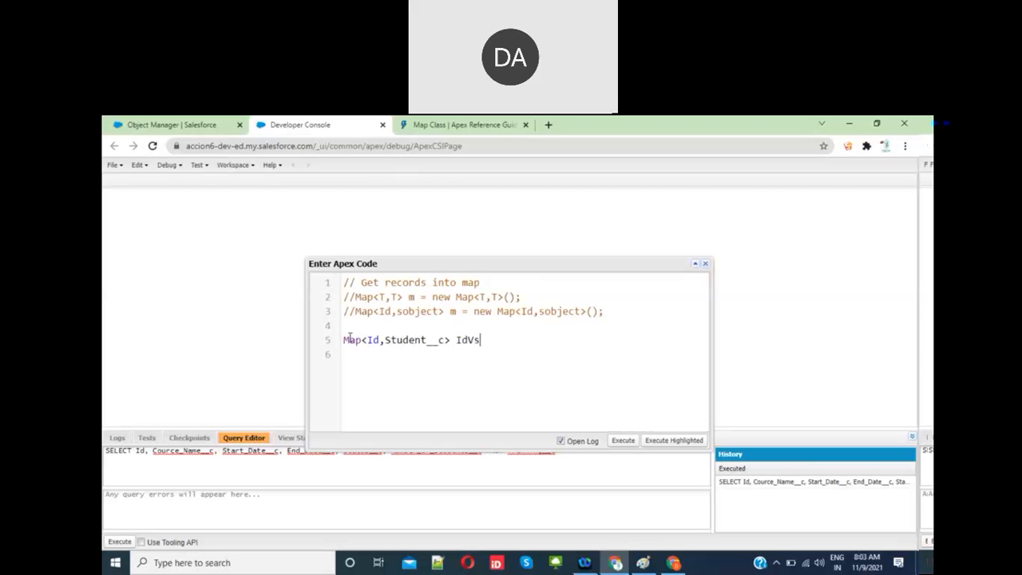
text(Student =)
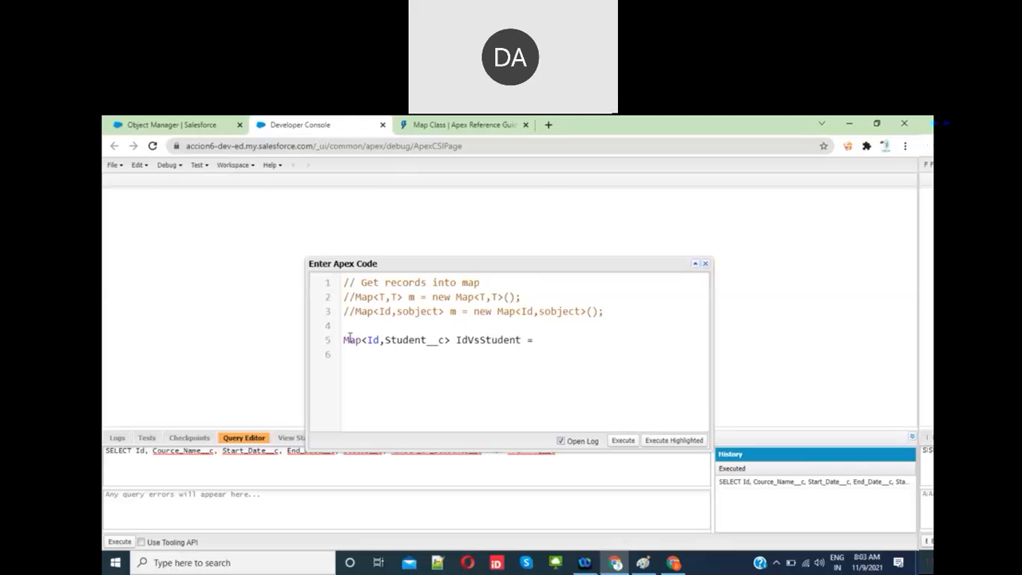
text(Ma)
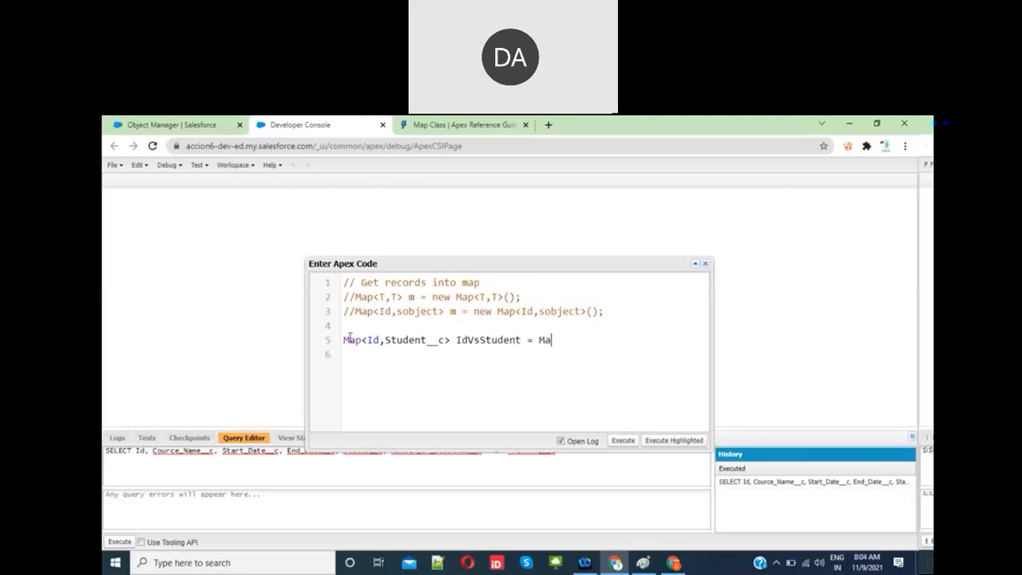
text(p<Id,)
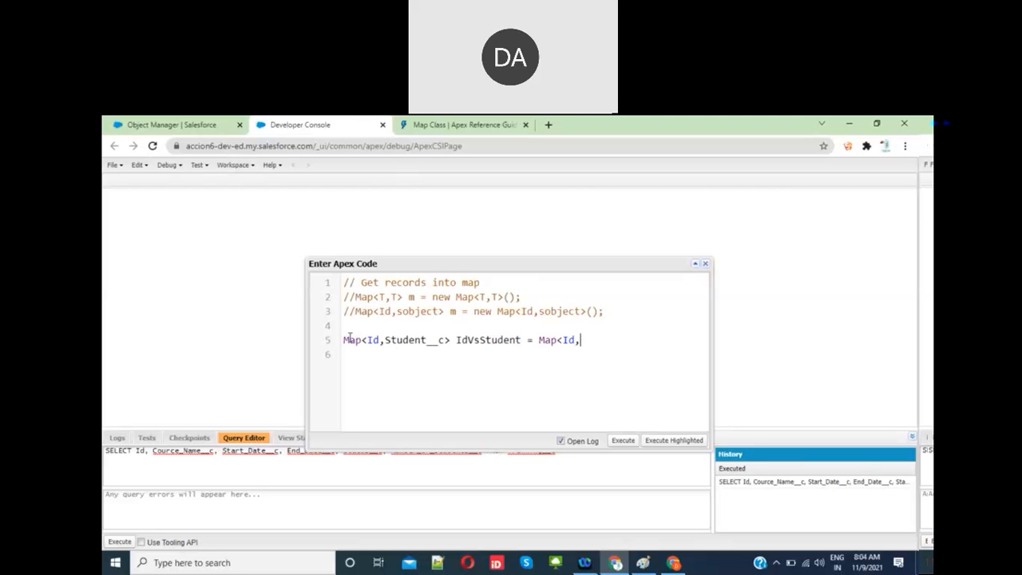
text(Student)
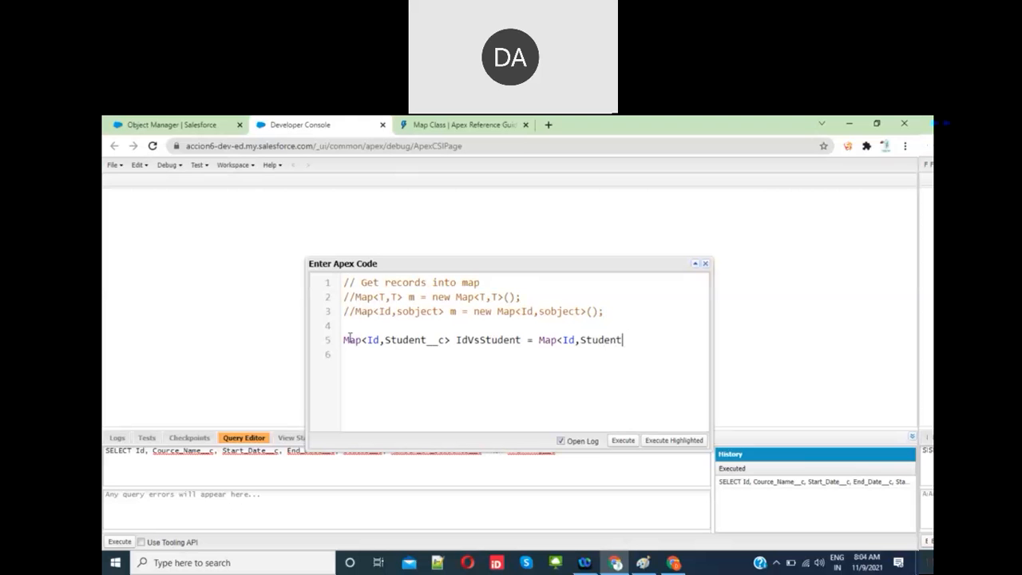
text(__c>())
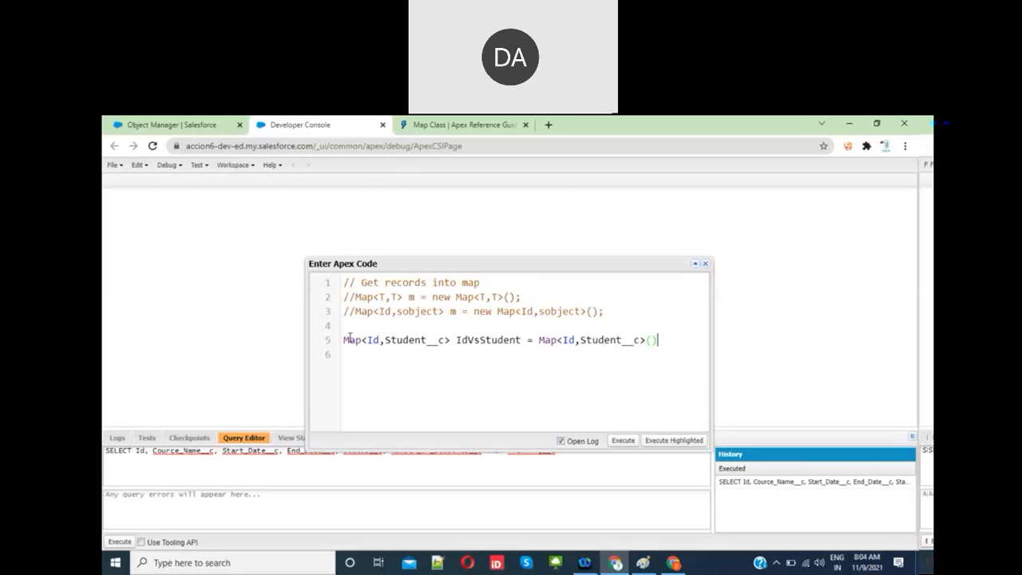
text(;)
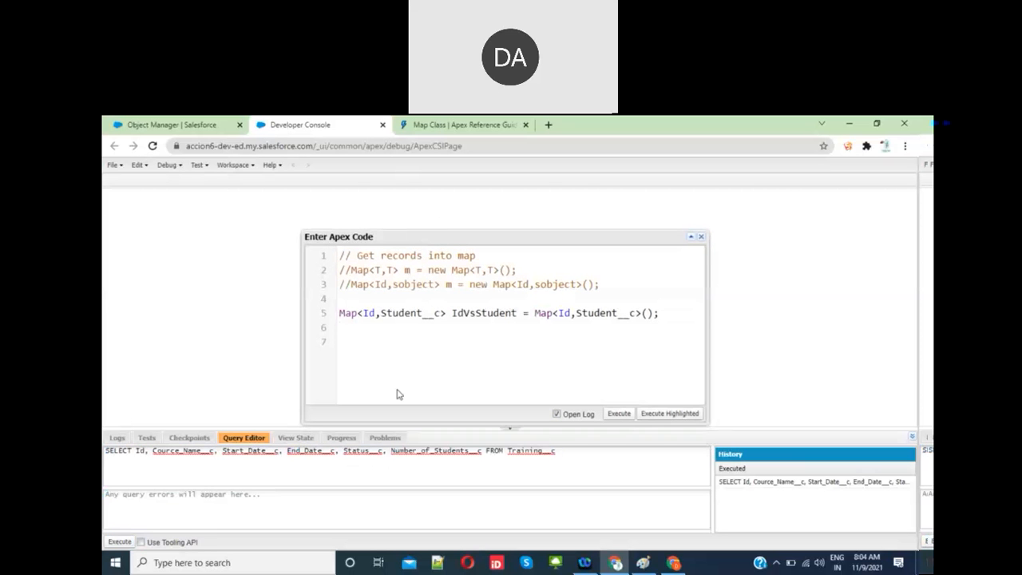
mouse_move(215, 322)
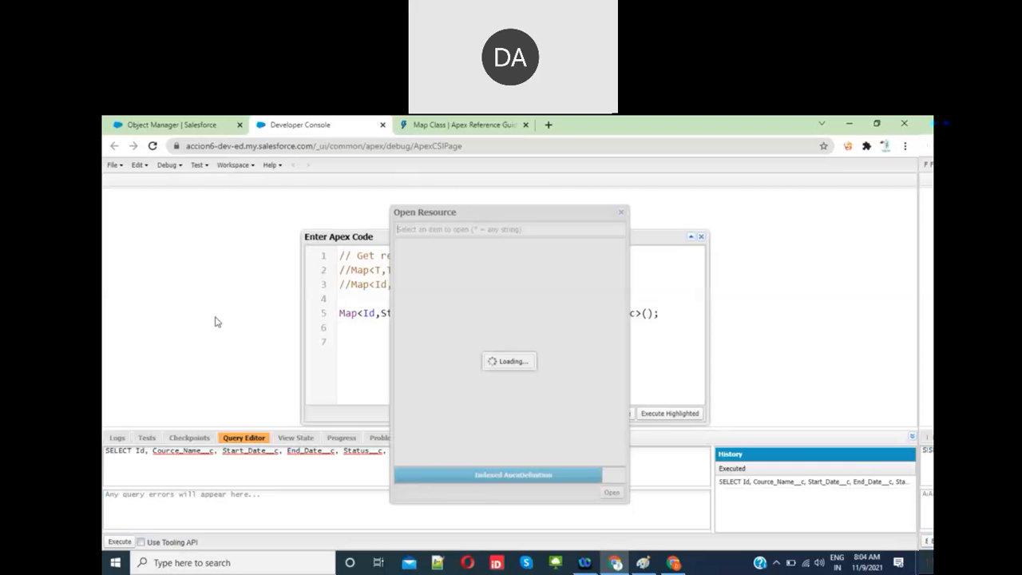
Find 'Student' in Open Resource and open Student__c.obj.
text(Student)
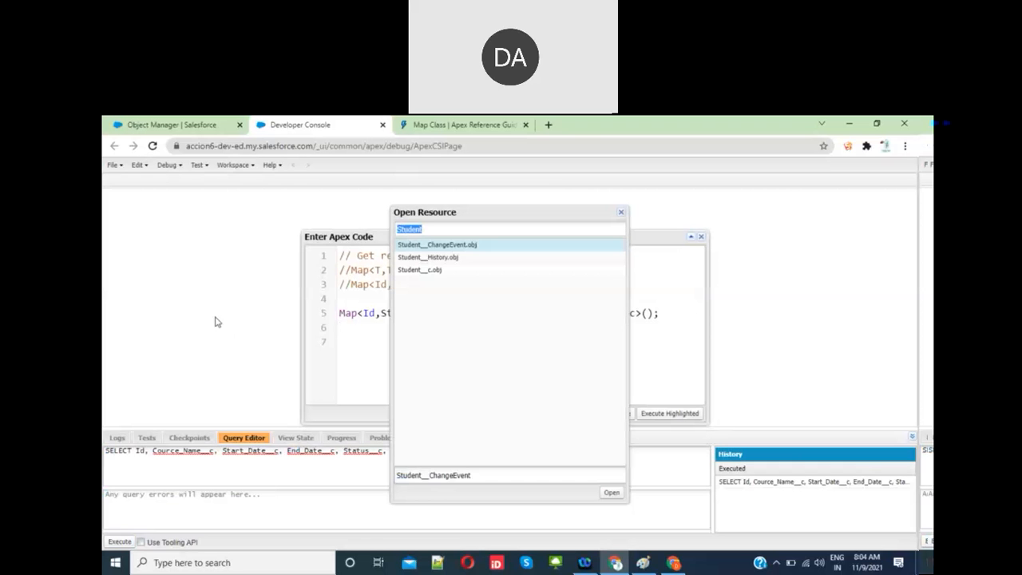
click(418, 270)
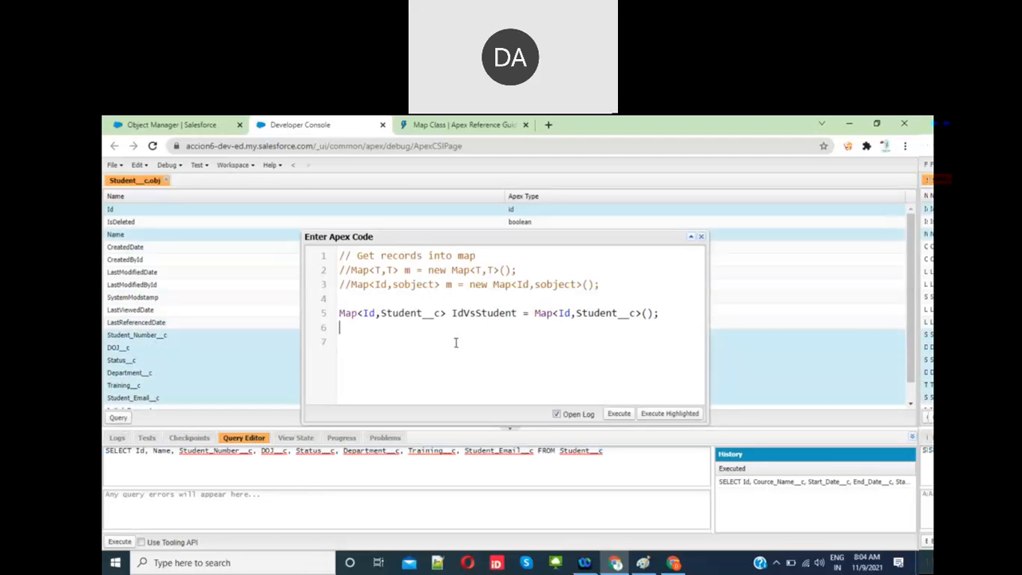
Declare List<Student__c> stds filled from a SOQL query of Student__c fields.
text(List)
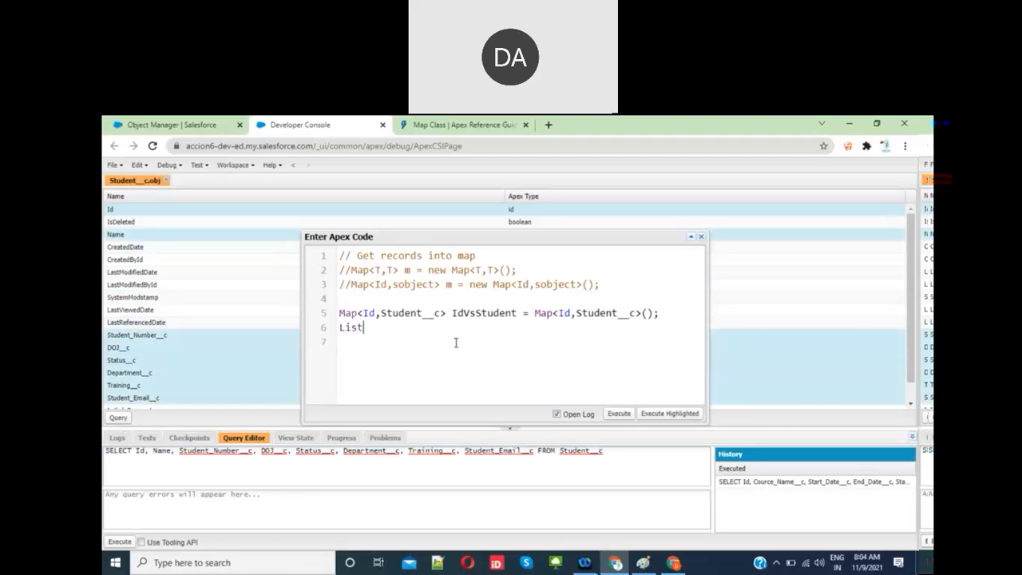
text(<Student__c>)
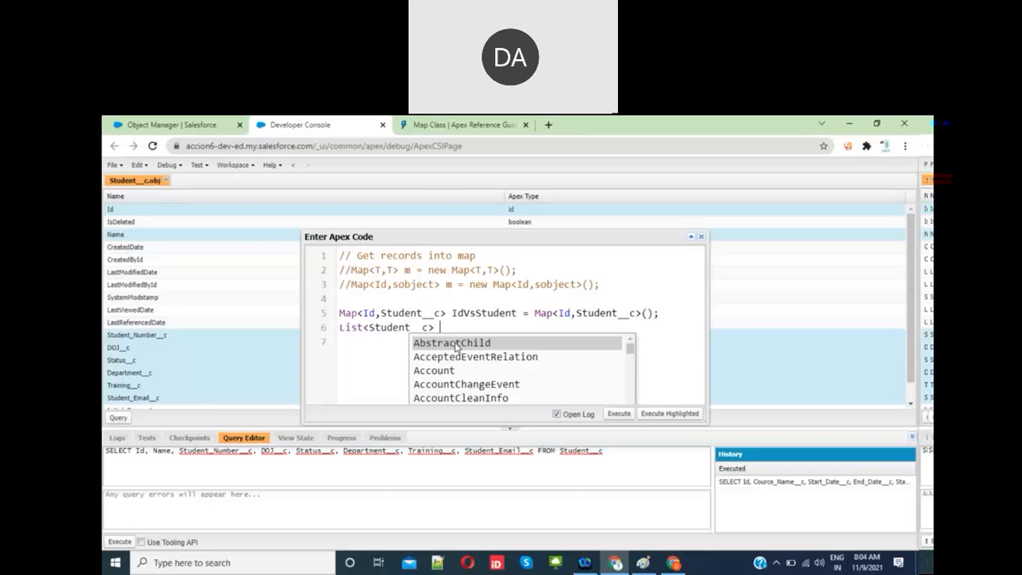
text(stds =)
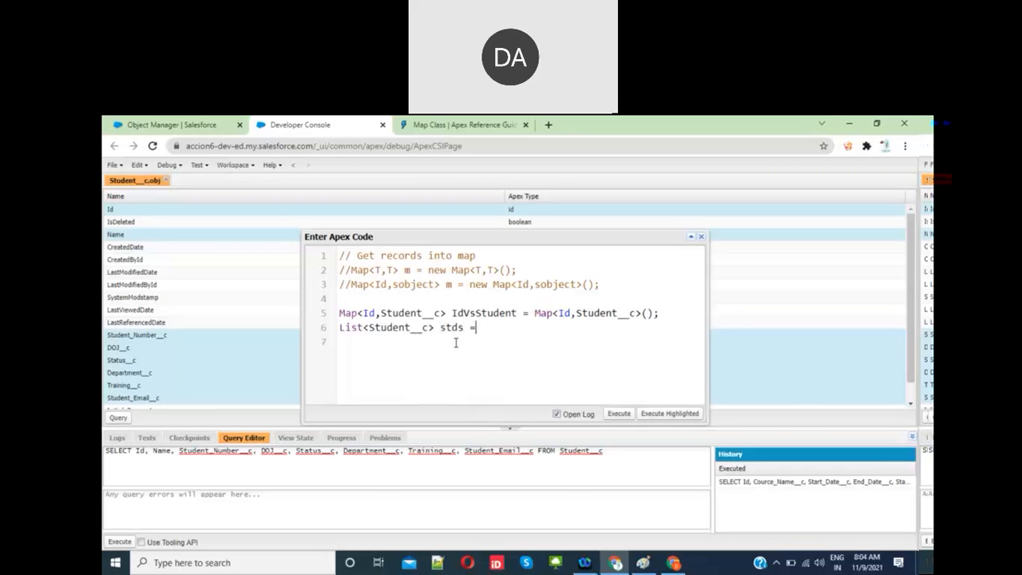
text(new Ma)
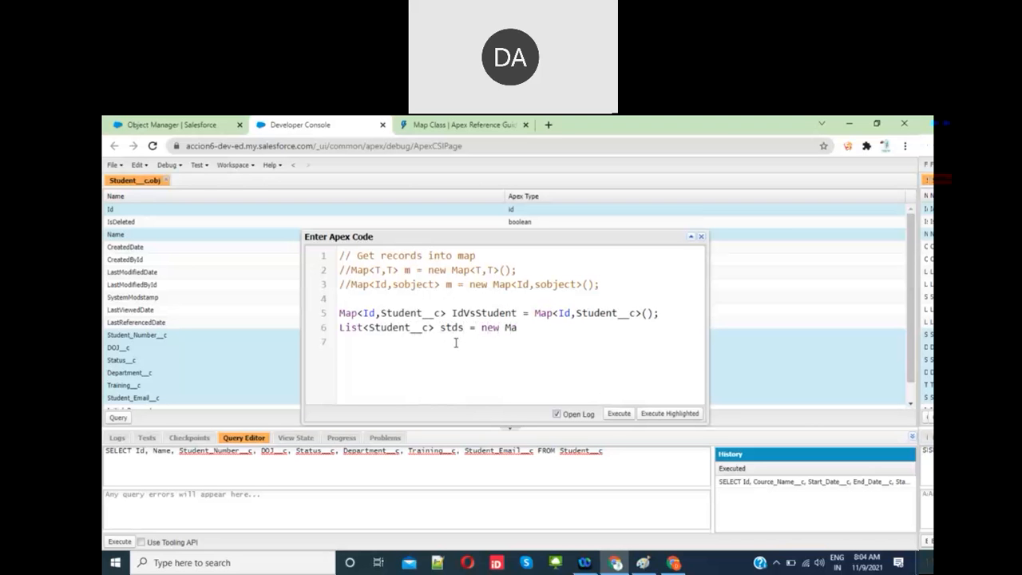
text(PId,)
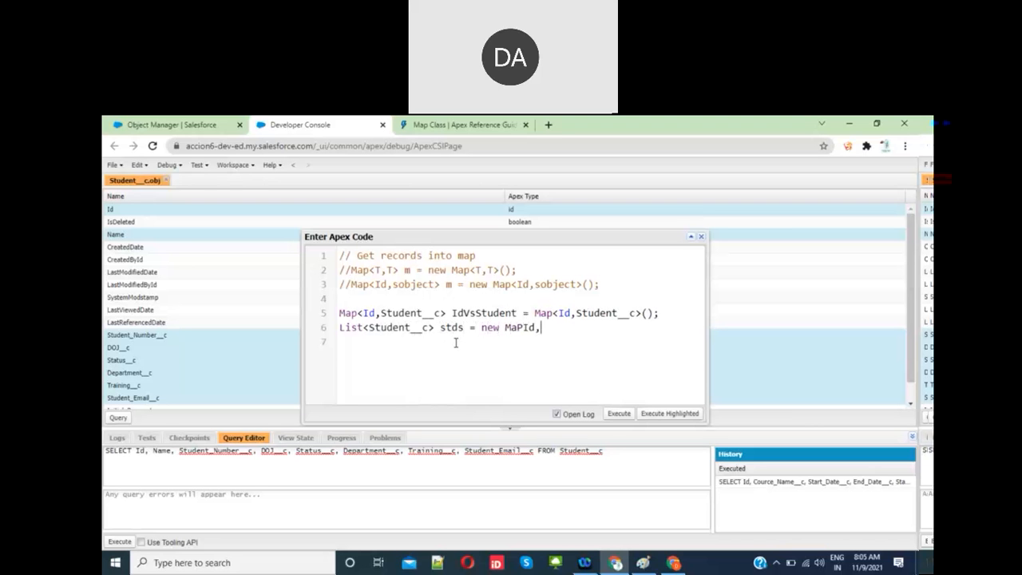
text(Student_Email__c FROM Student__c)
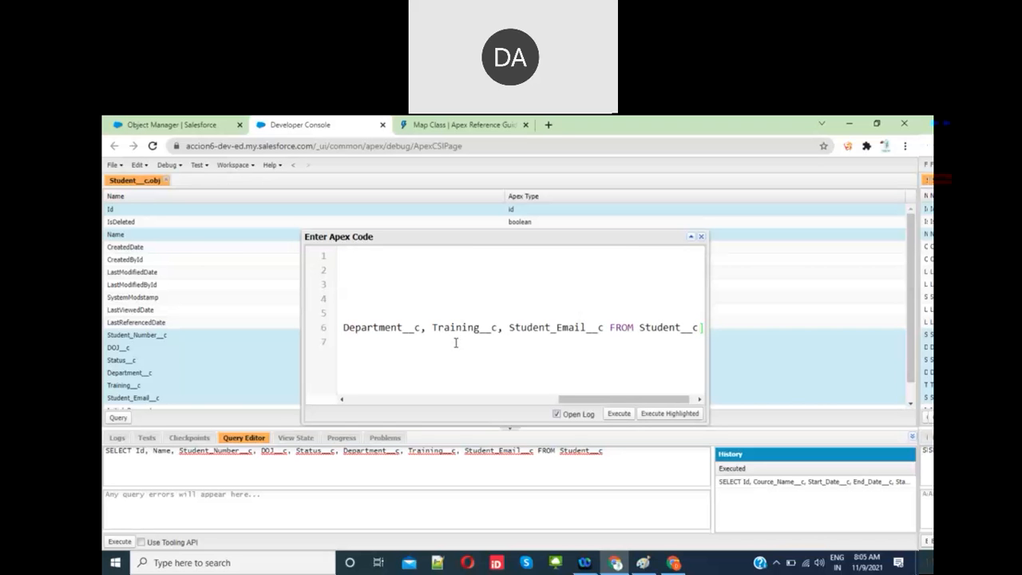
text(]);)
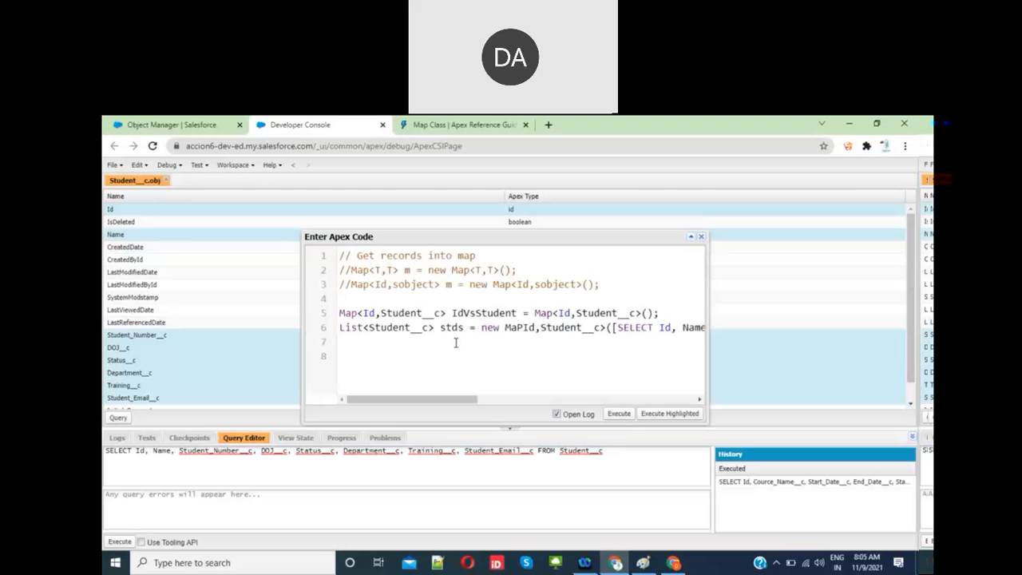
Start an empty for() loop below the stds list.
double_click(451, 328)
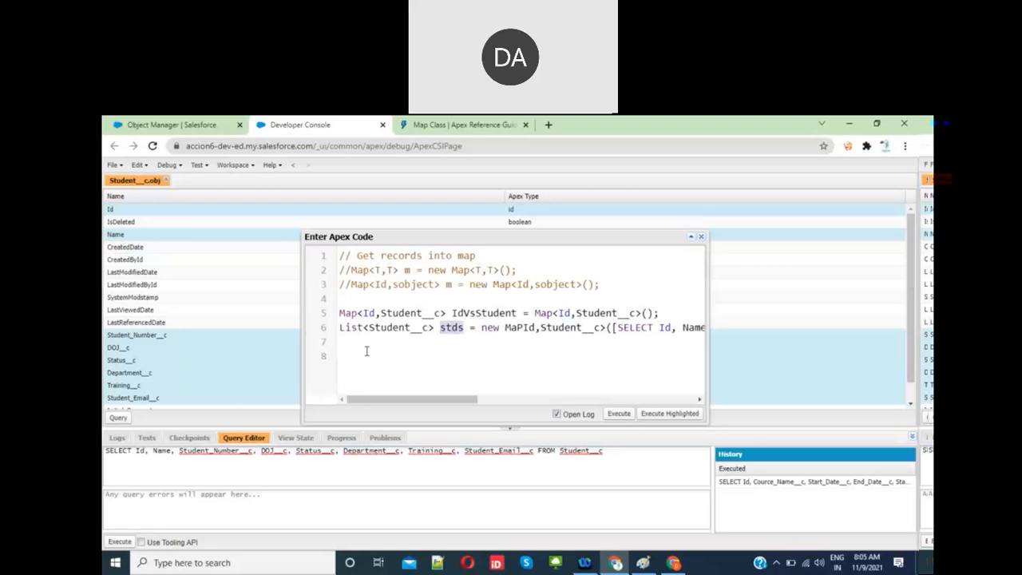
text(for()
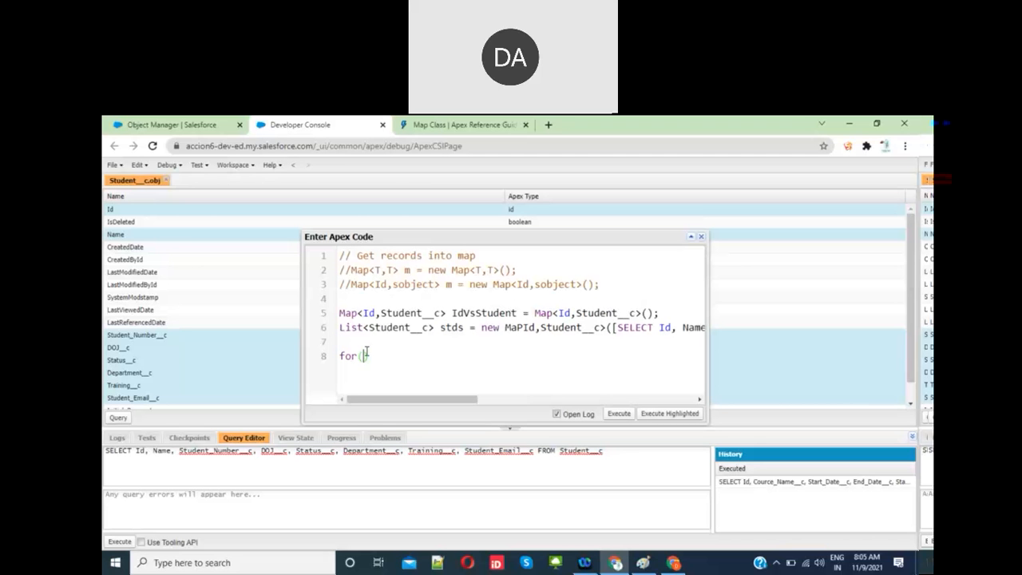
text())
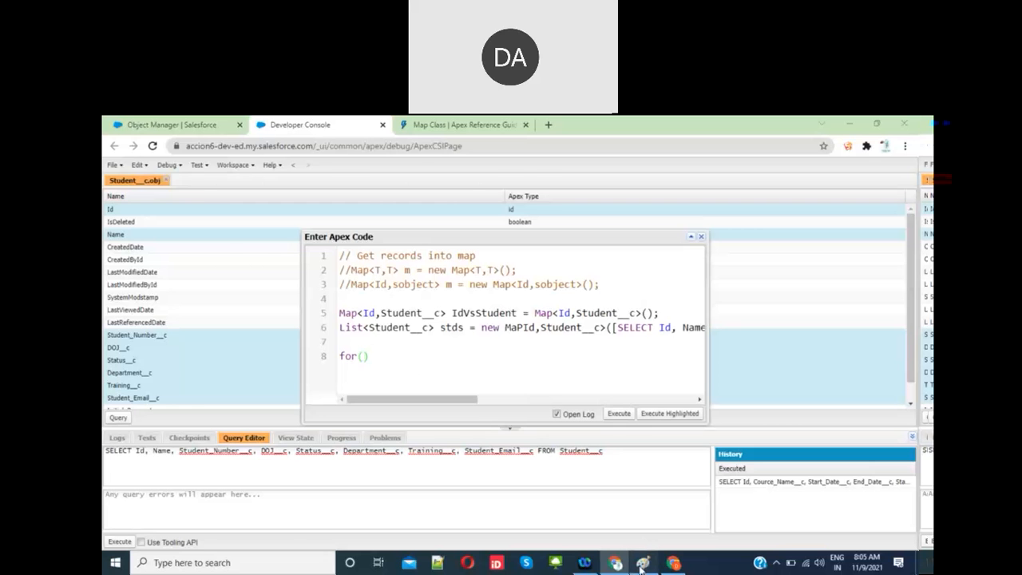
click(642, 562)
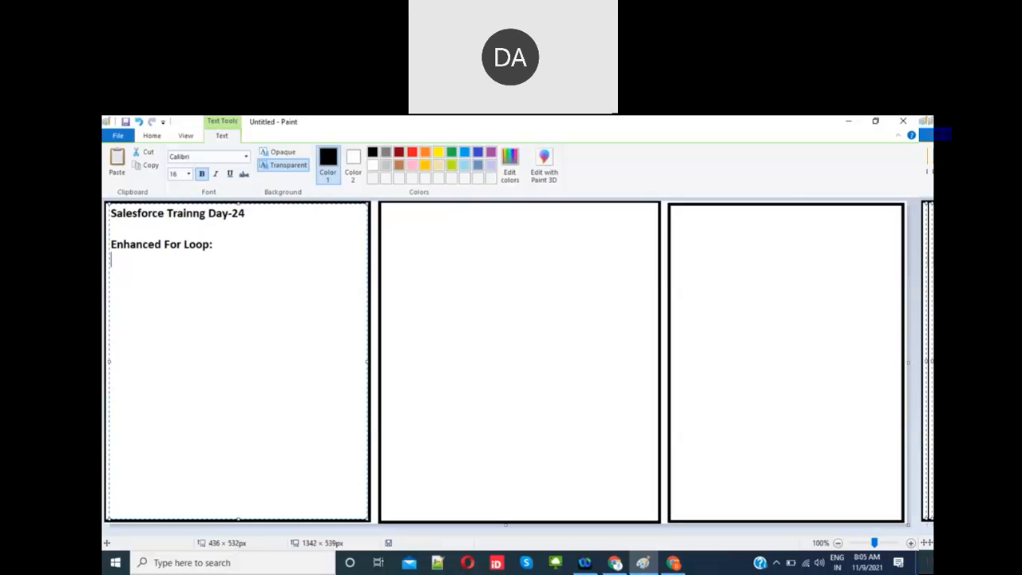
Note the enhanced for loop syntax for(Dt var : listObject){ statements; } in Paint.
text(fo)
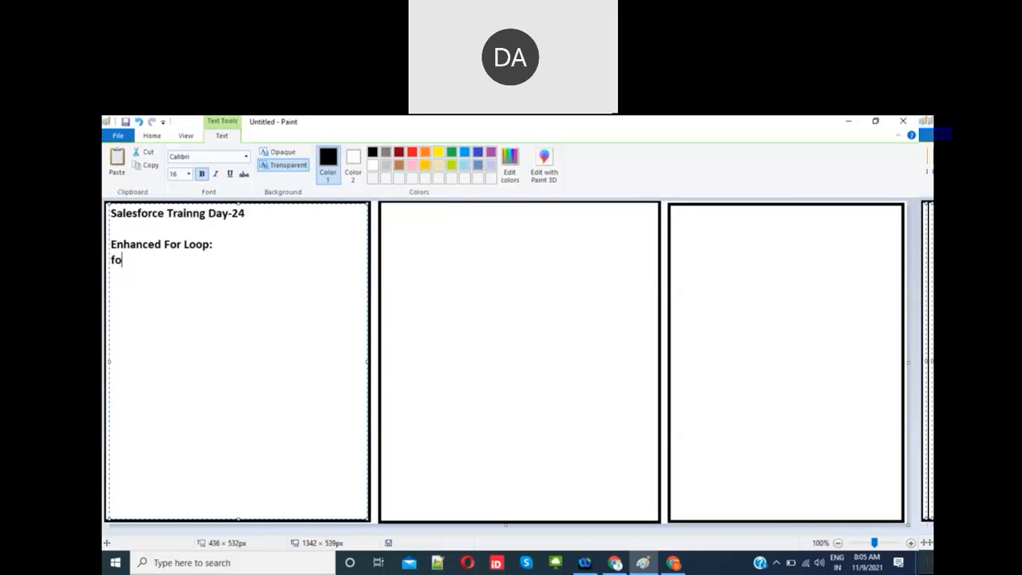
text(r()
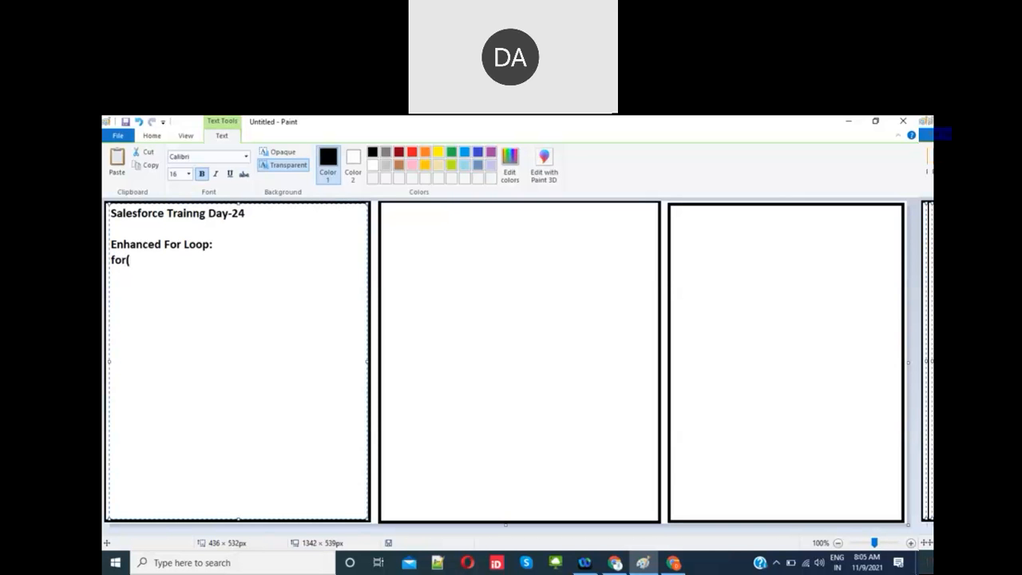
text(Dt var)
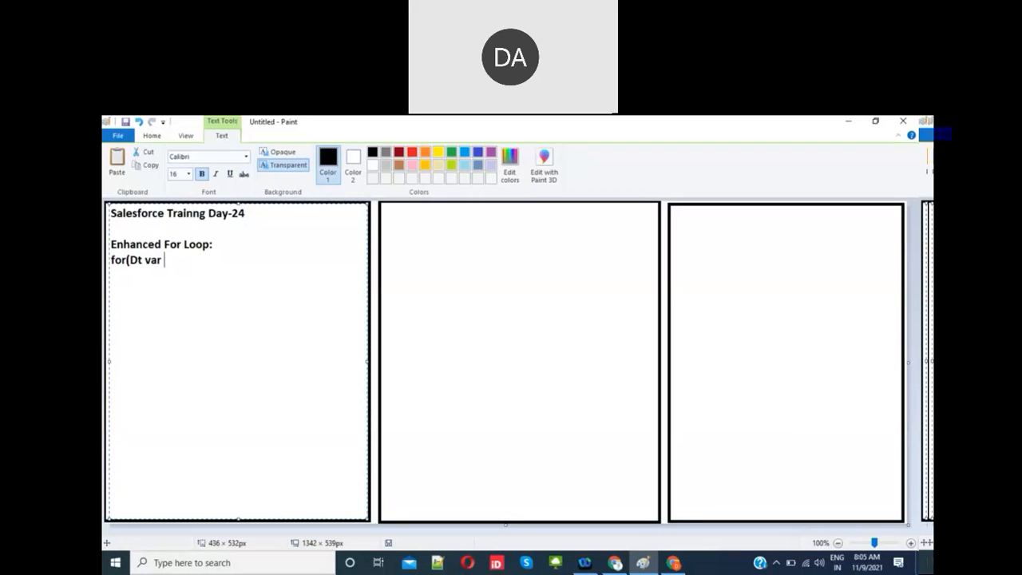
text(:)
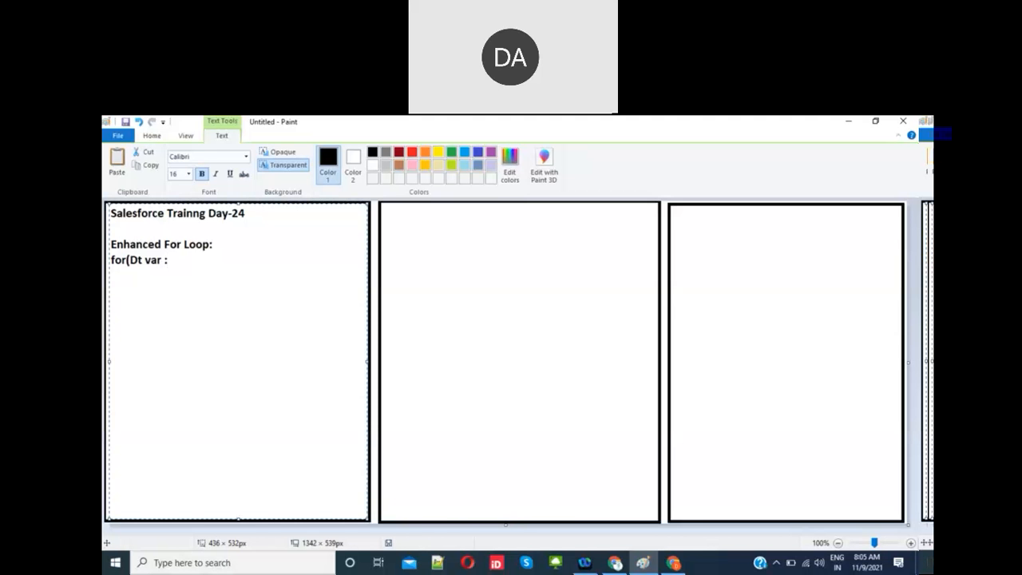
text(listObject)
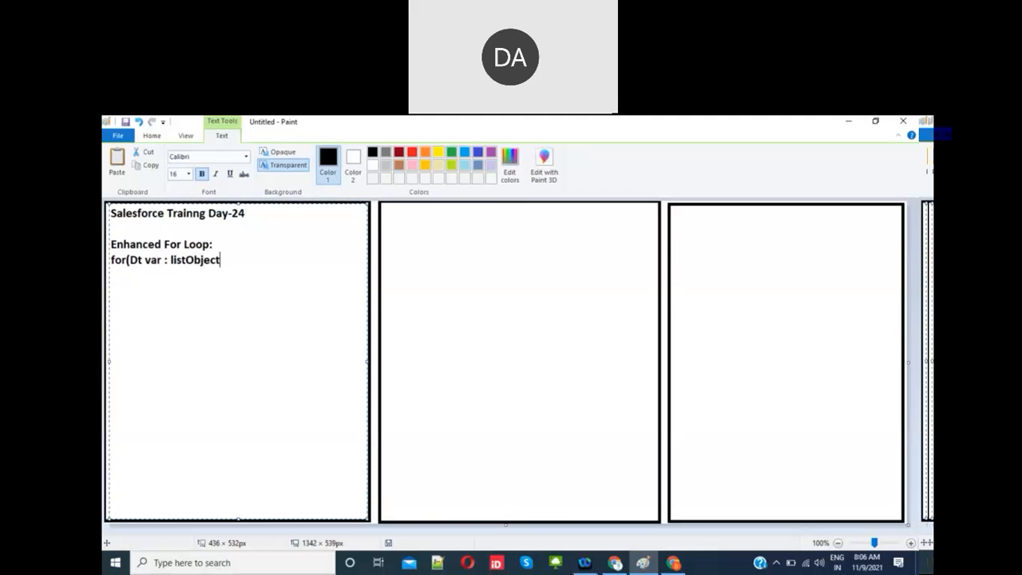
text({)
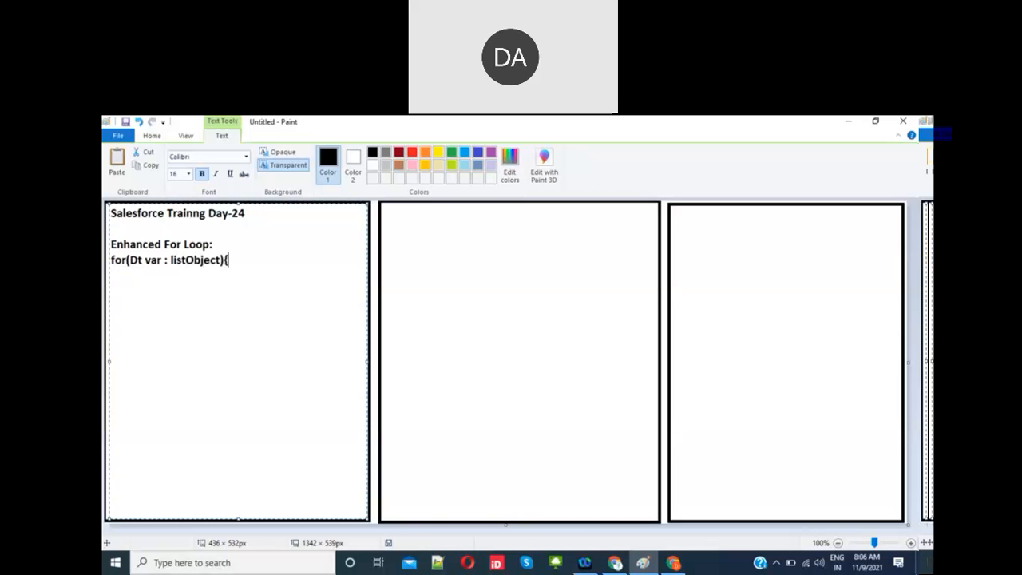
text(state)
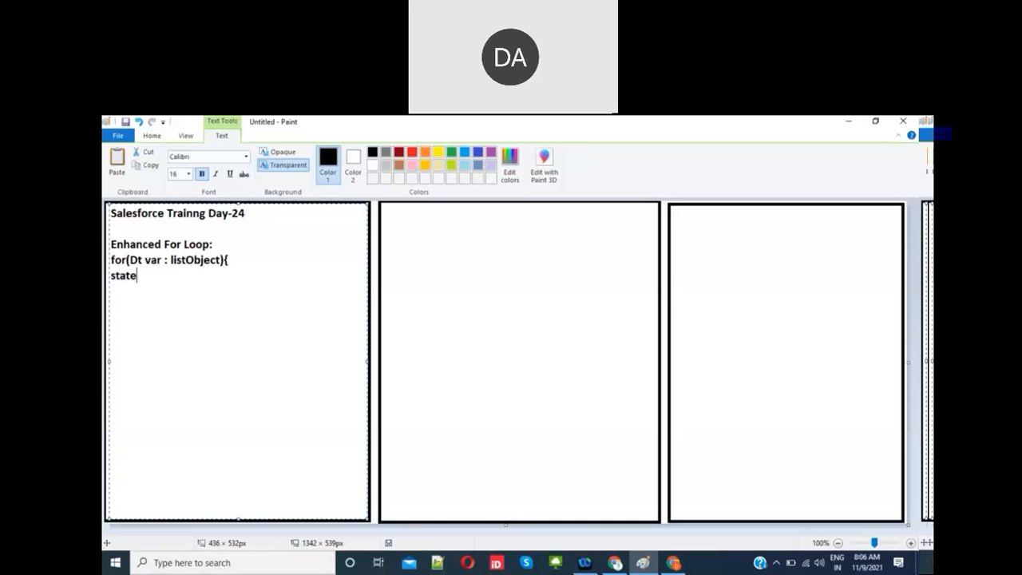
text(ments;)
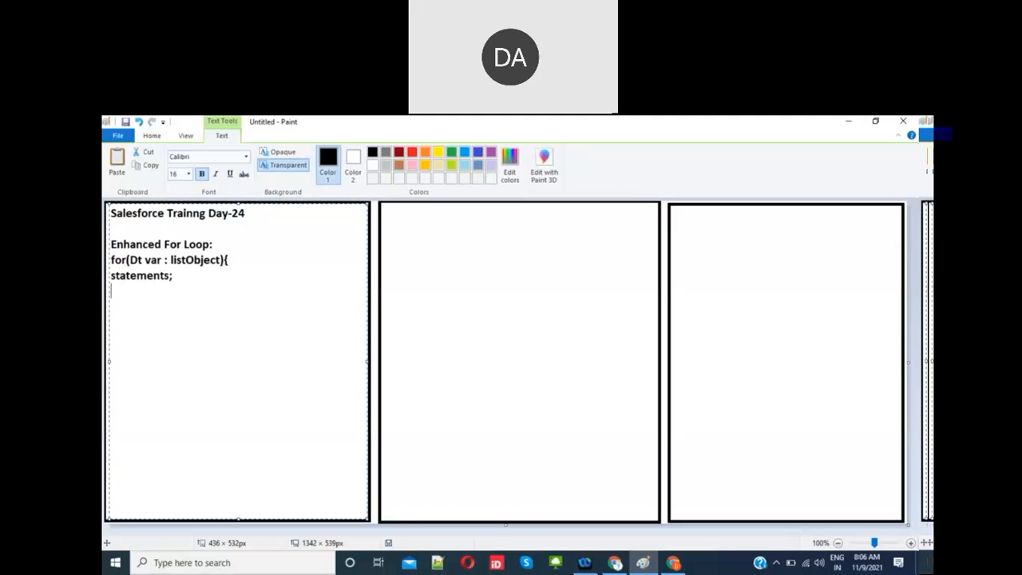
text(})
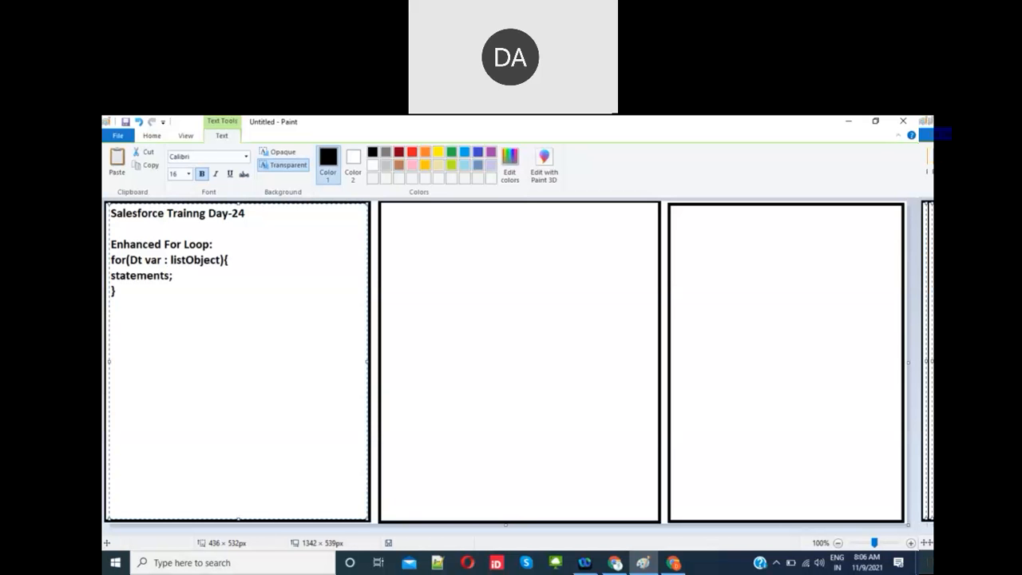
Note the example loop for(Student__c st : stds){ below the syntax.
text(for()
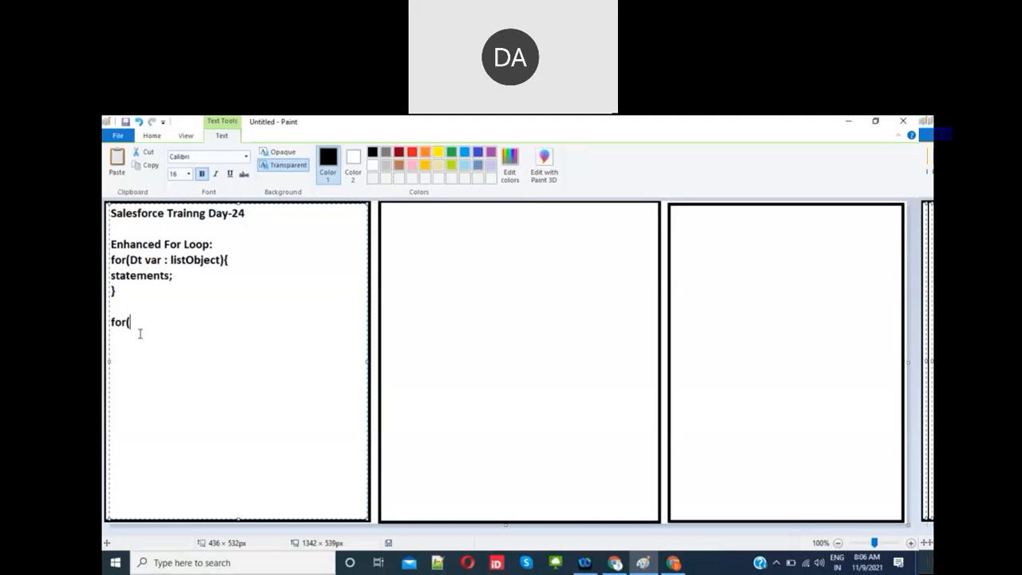
text(Student)
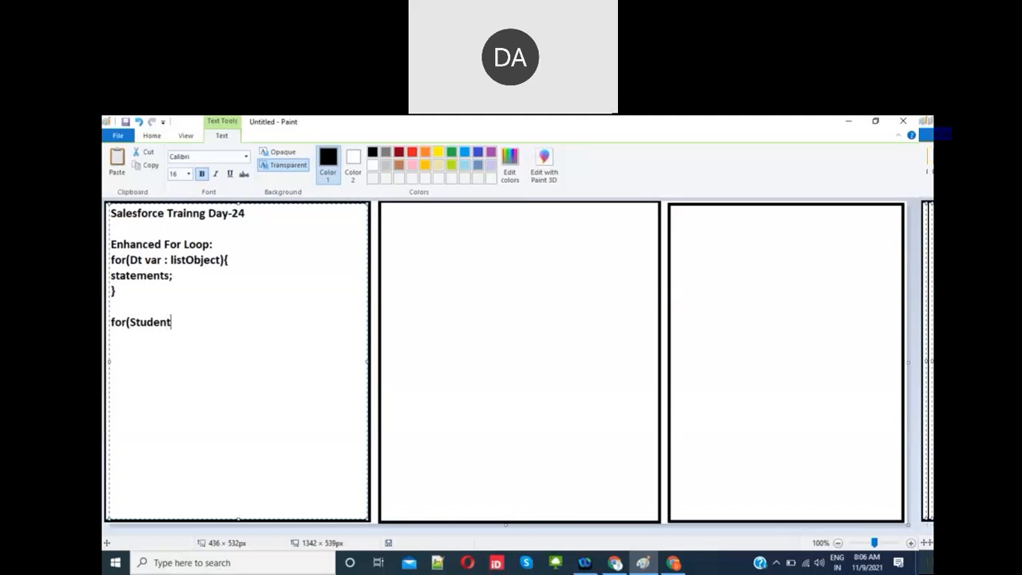
text(__c)
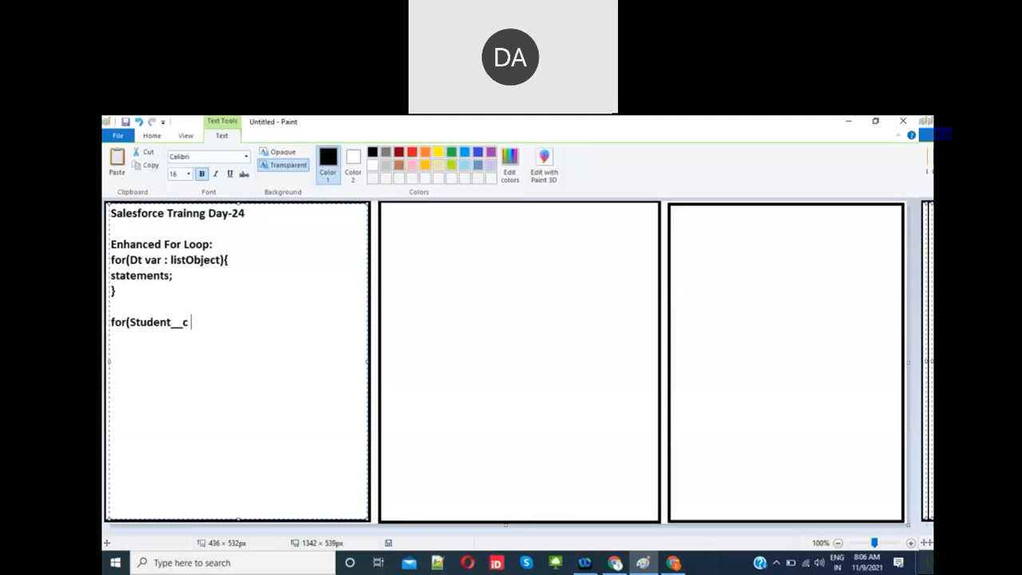
text(st :)
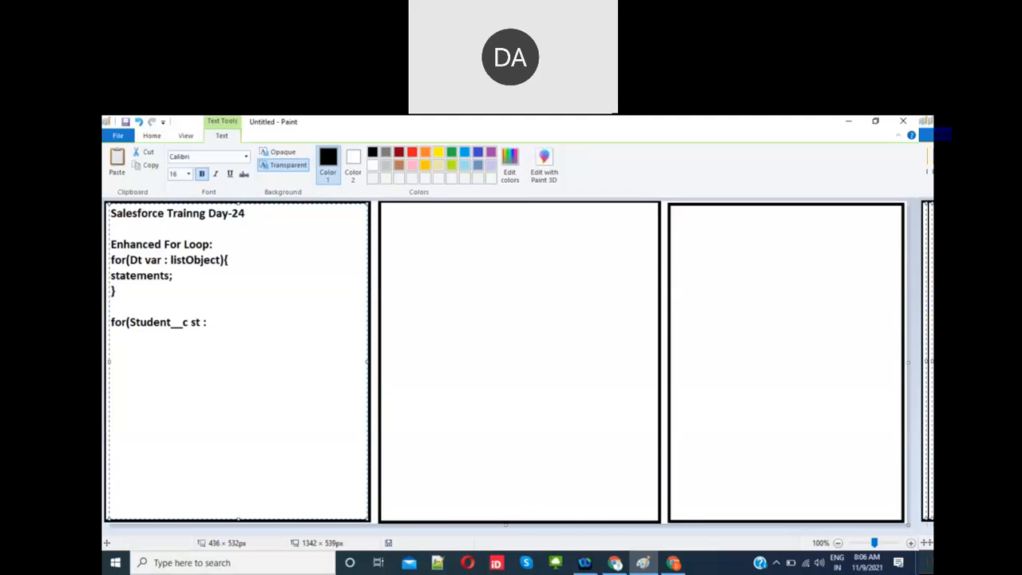
text(stds))
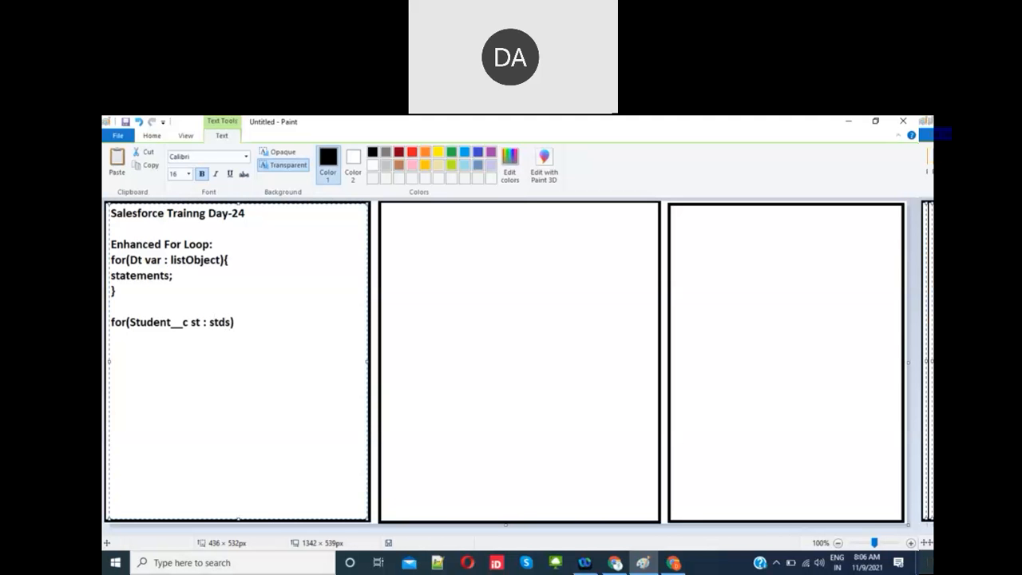
text({)
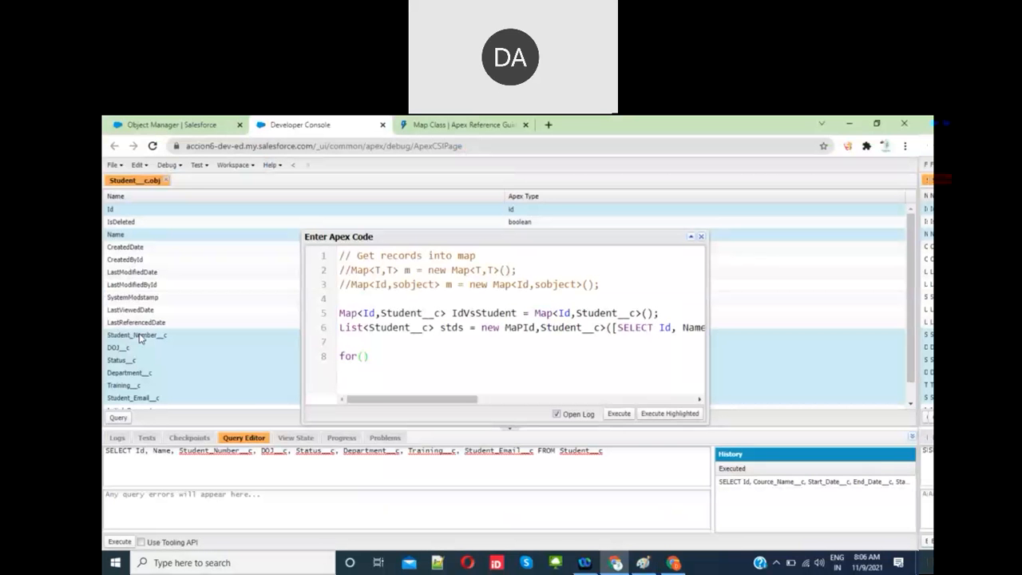
Complete the loop header as for(Student__c st : stds){ in the Apex window.
double_click(396, 327)
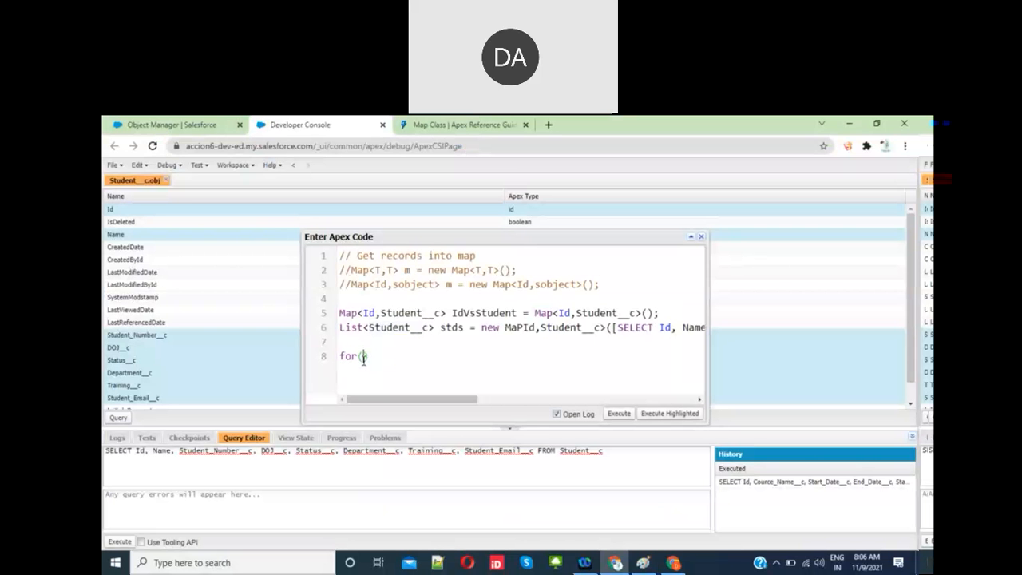
text(Student__c st)
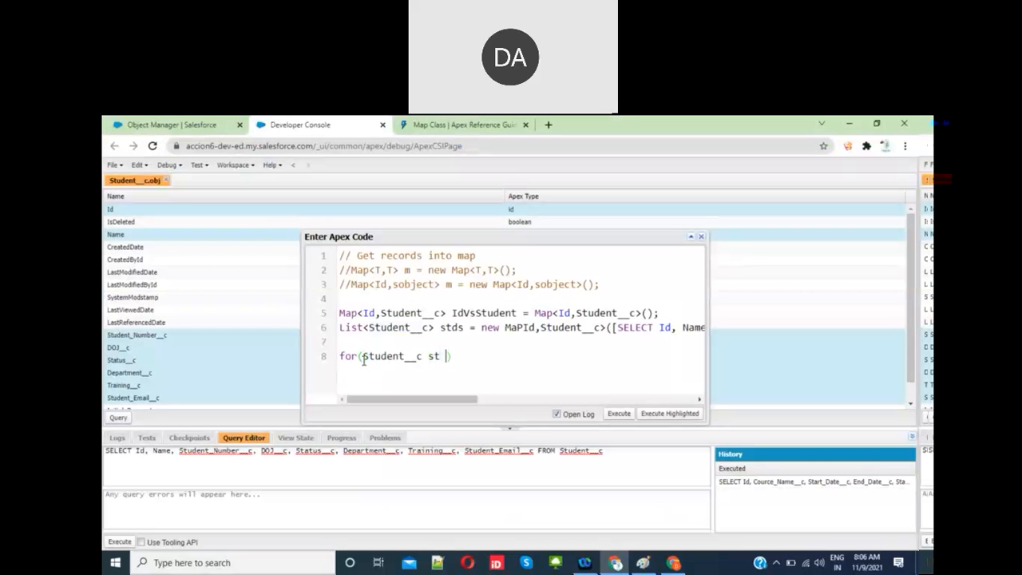
text(:)
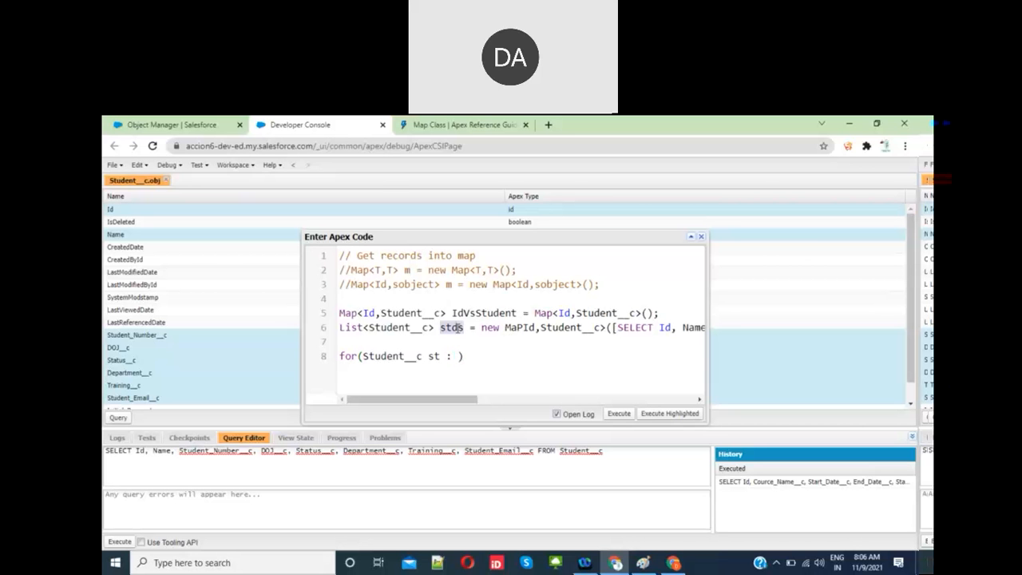
text(stds)
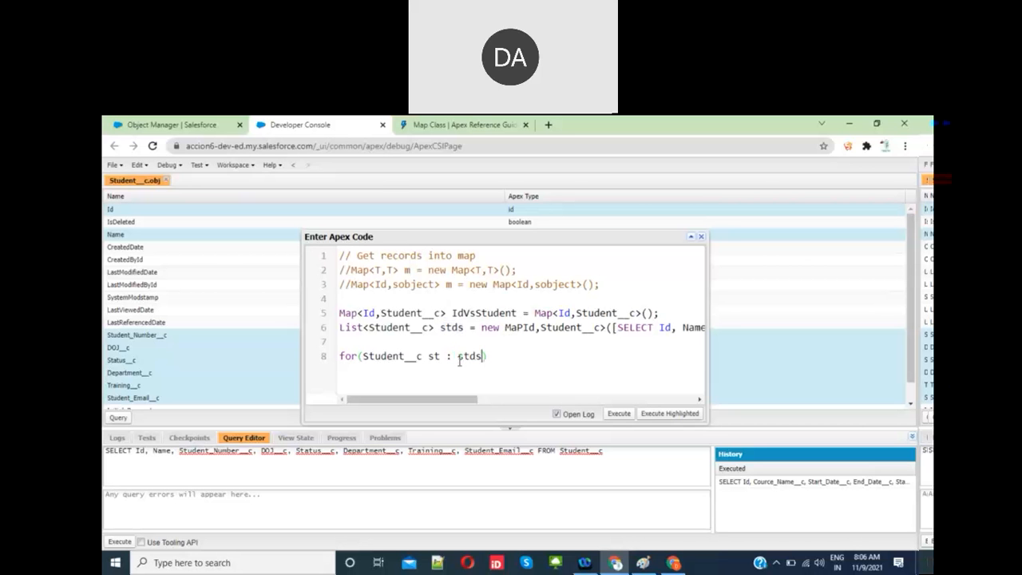
text({)
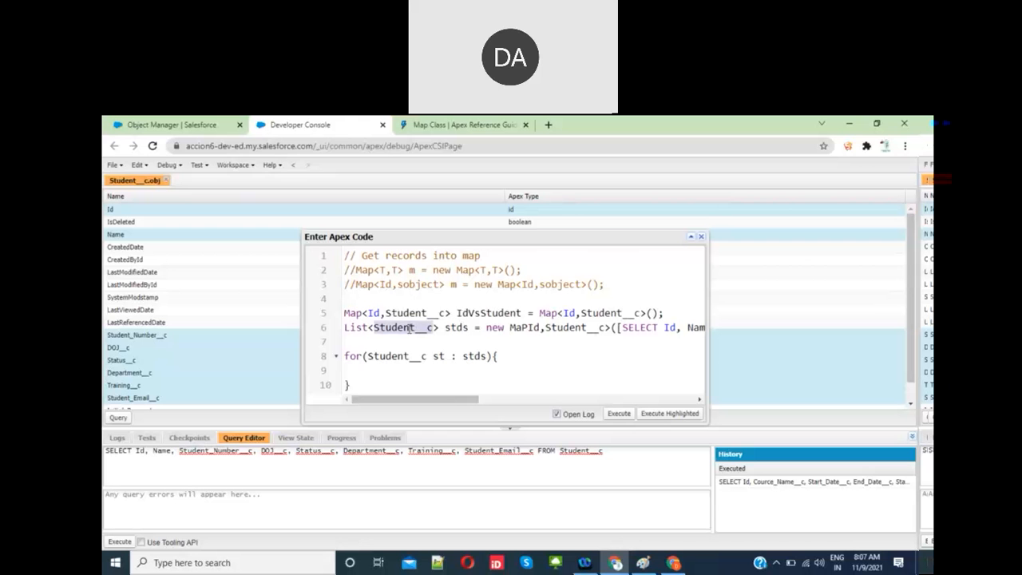
Highlight the Student__c loop variable type and the stds list being iterated.
double_click(396, 354)
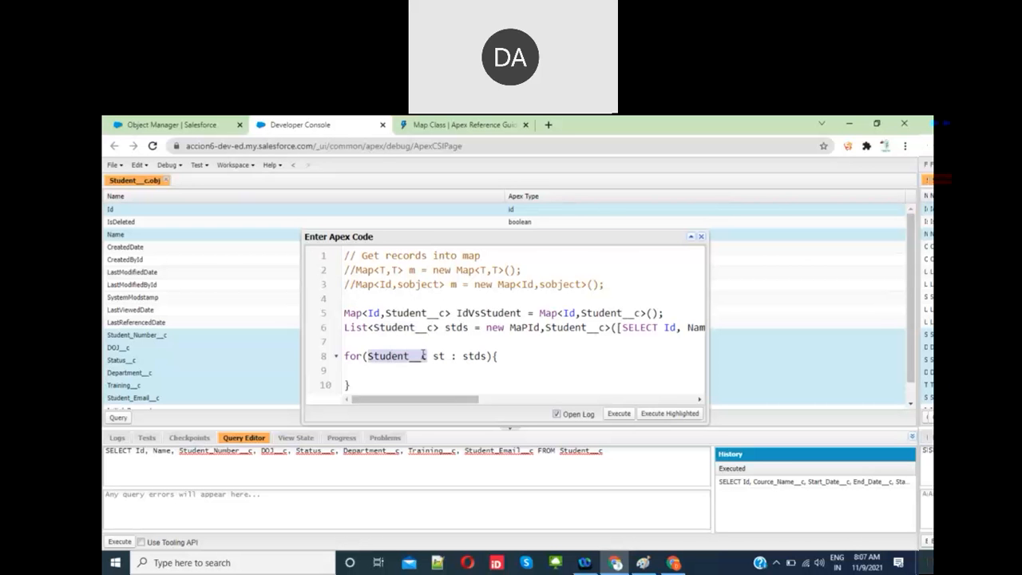
double_click(437, 356)
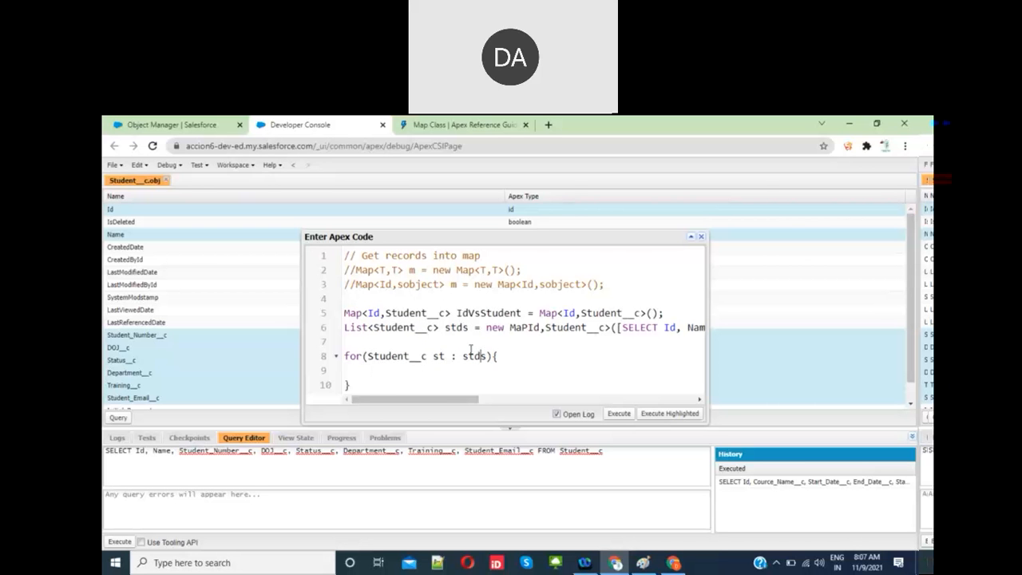
double_click(473, 356)
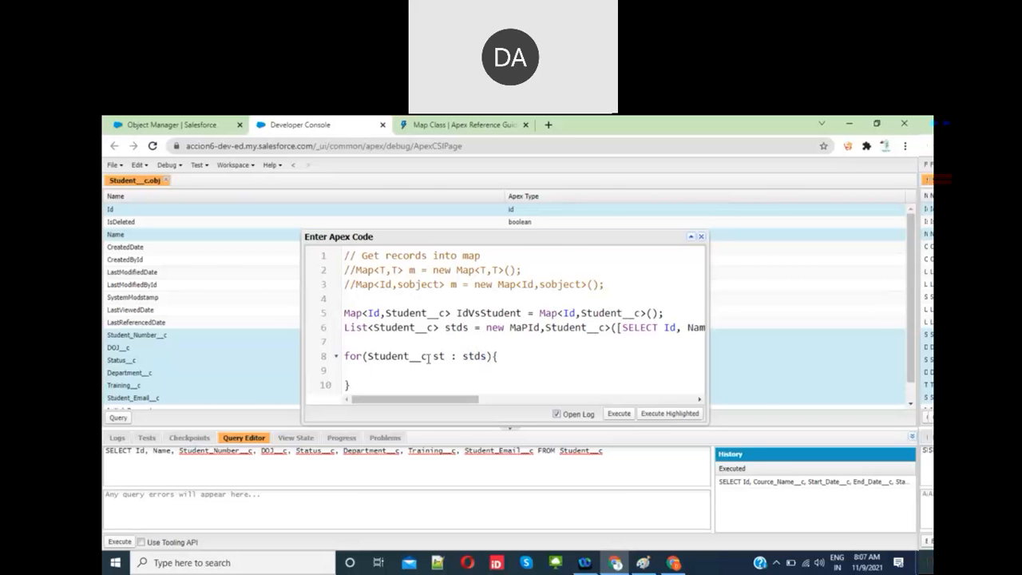
mouse_move(452, 334)
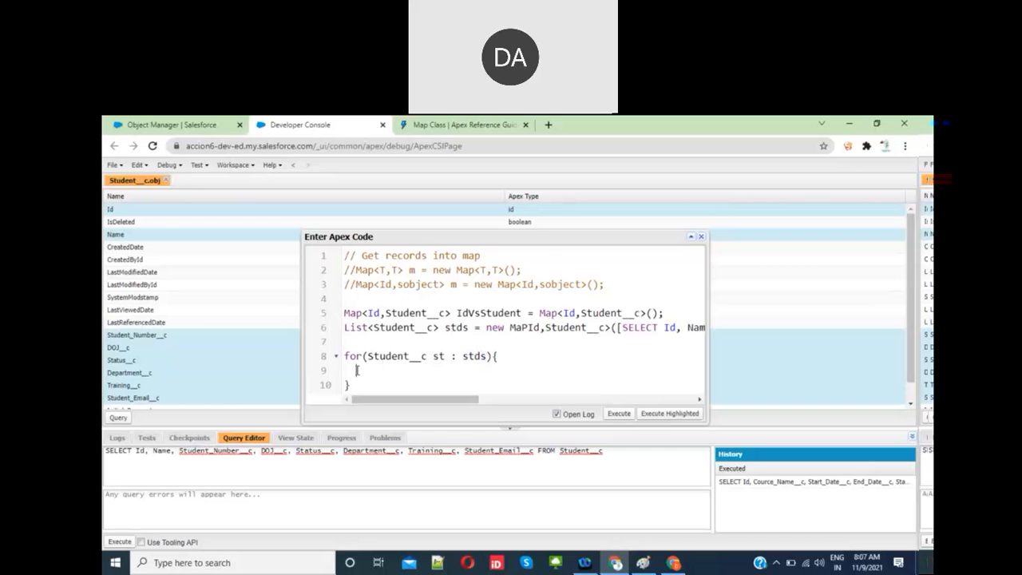
Write a //put placeholder comment (from //idVsStudent.put) inside the for loop body.
text(//)
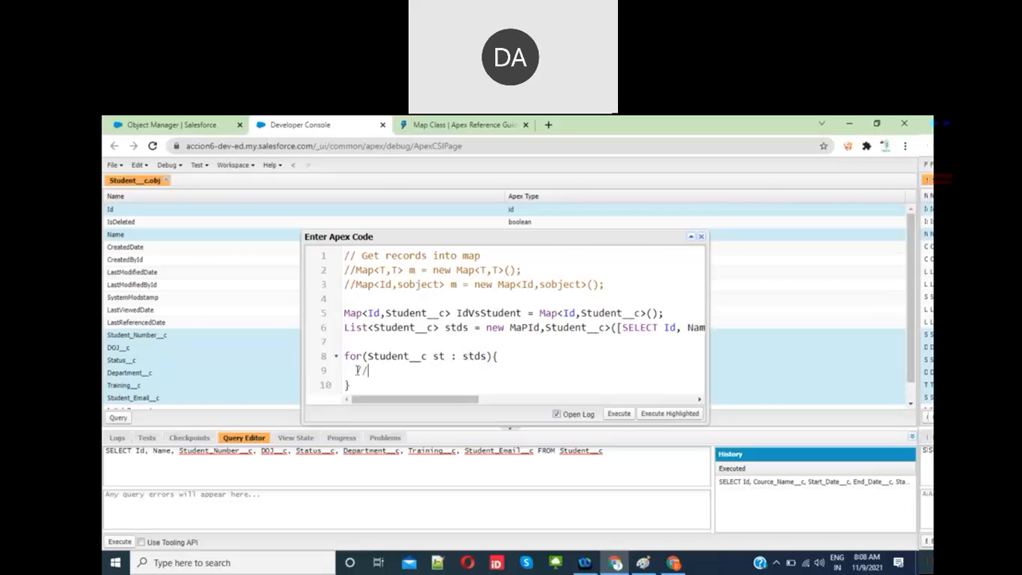
text(id)
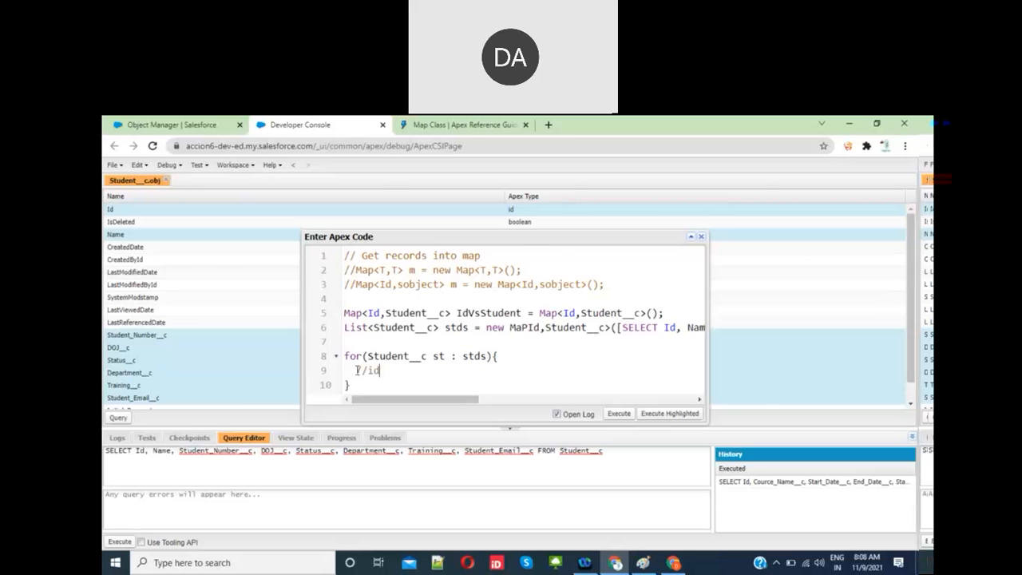
text(VsStu)
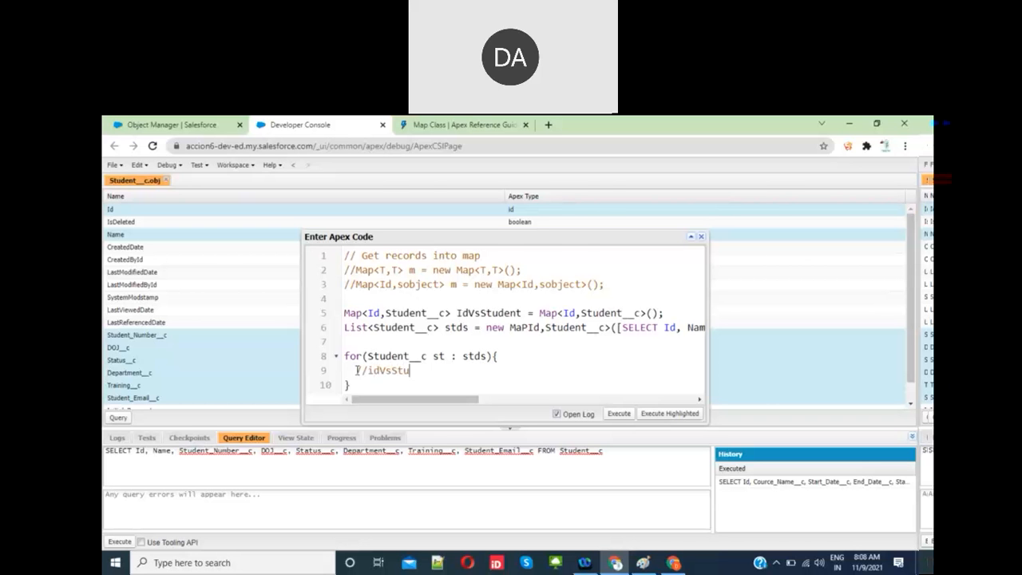
text(dent)
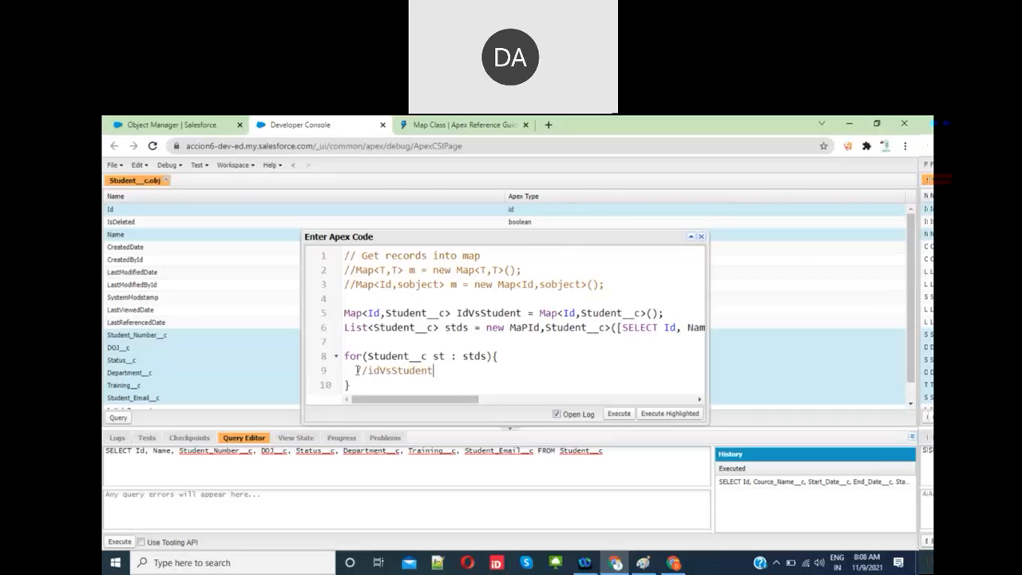
text(.put)
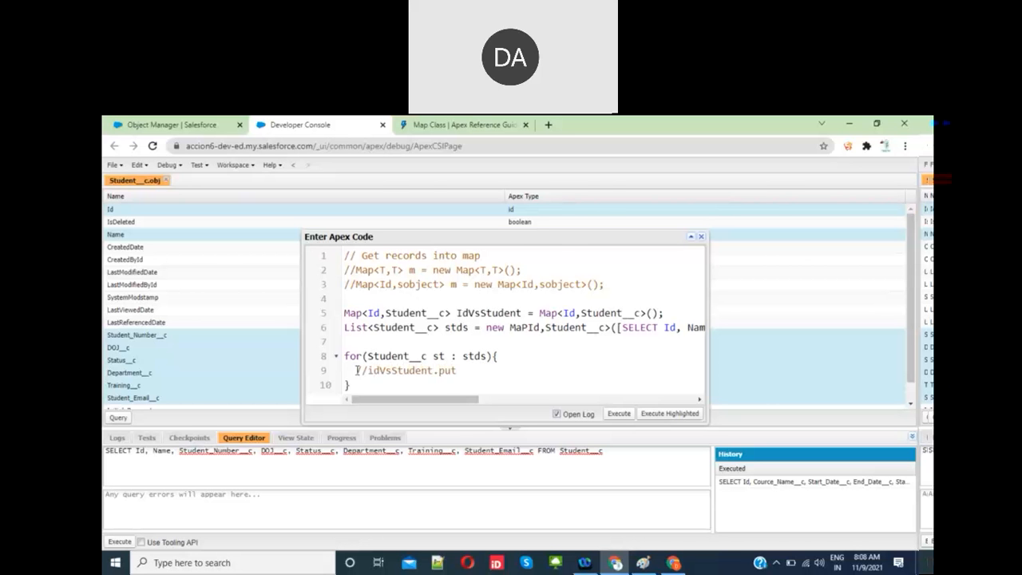
text(u)
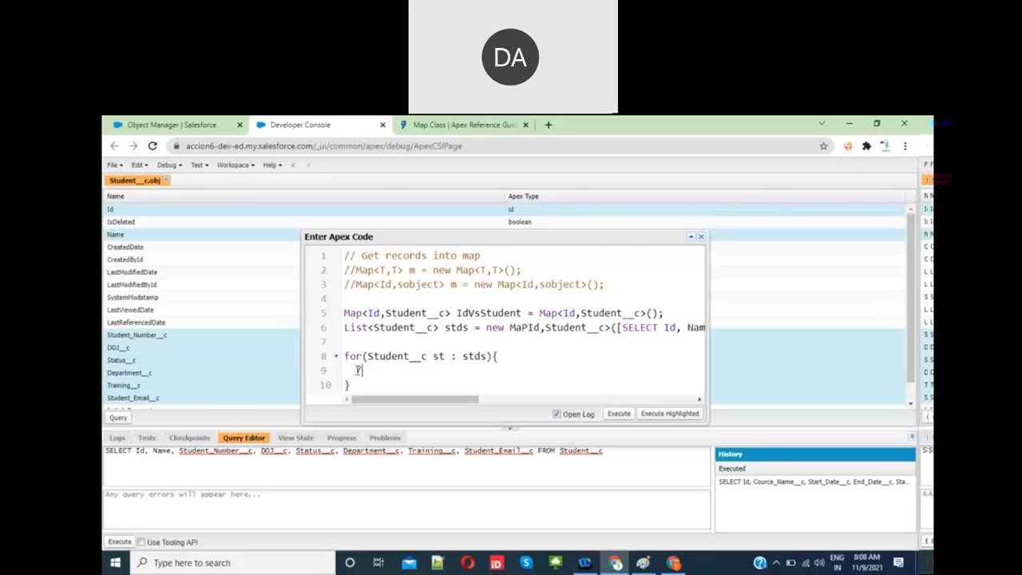
text(/put)
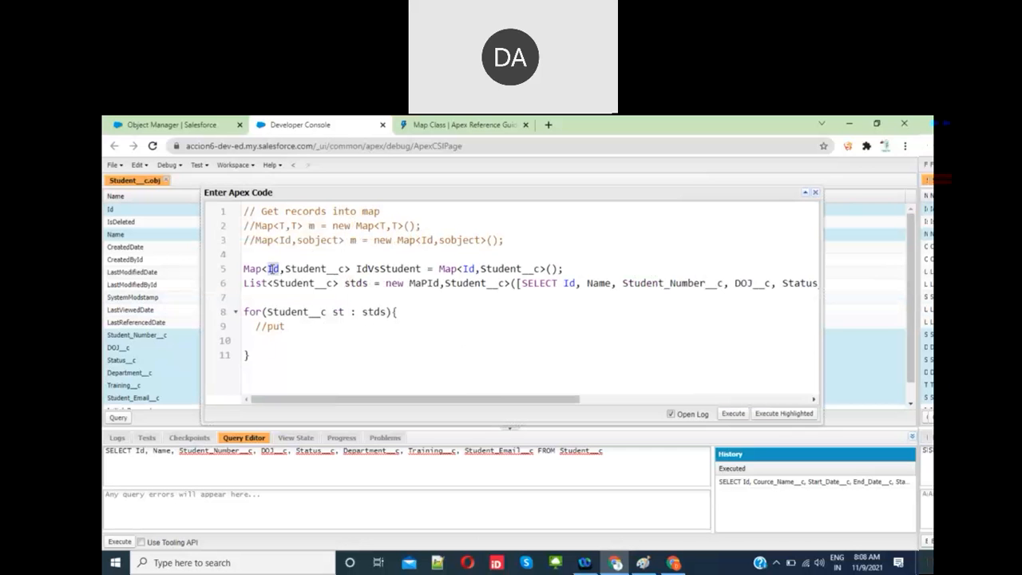
Begin the loop body call IdVsStudent.put(st.Id, with the student Id as key.
double_click(310, 268)
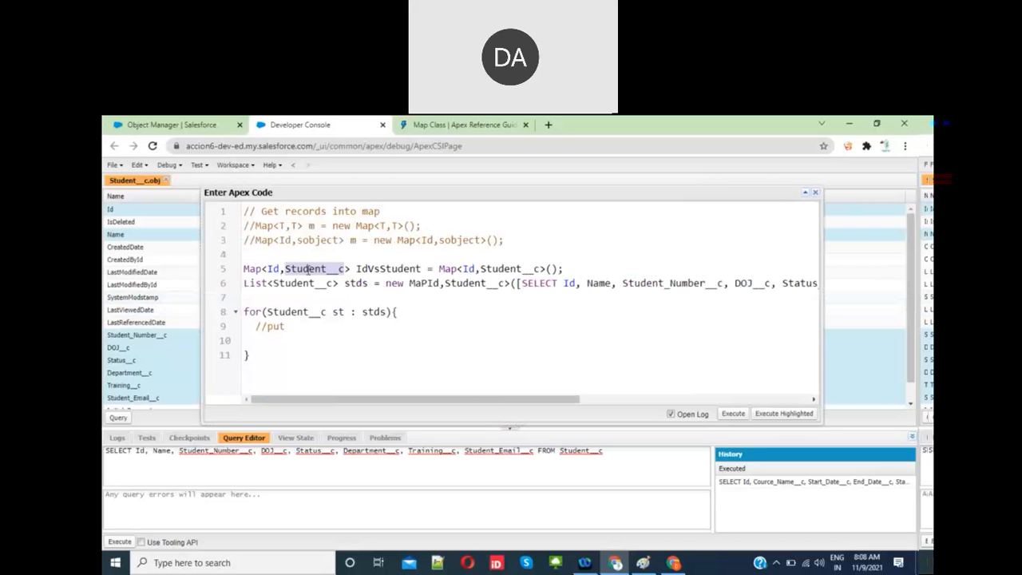
double_click(387, 268)
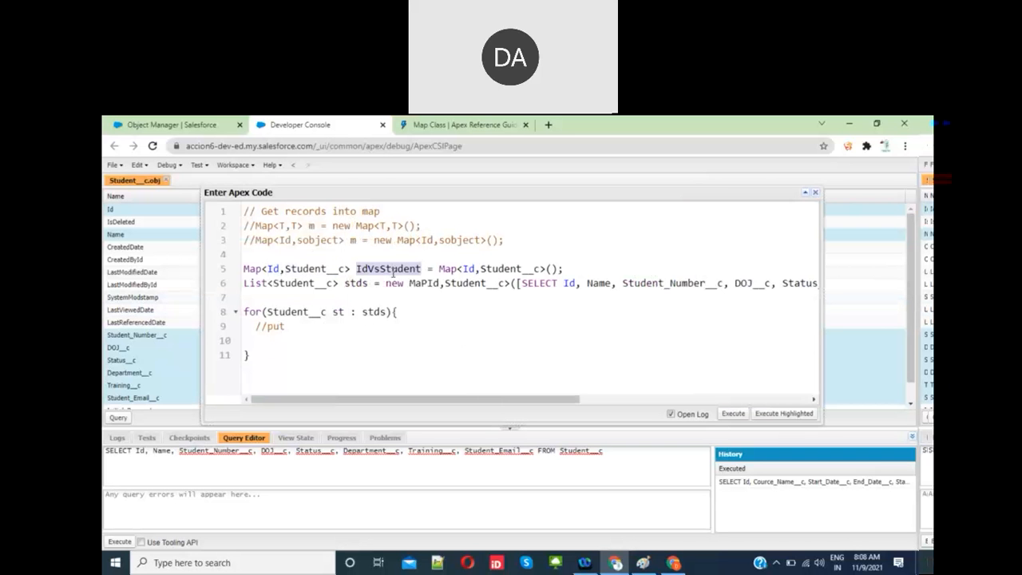
click(269, 340)
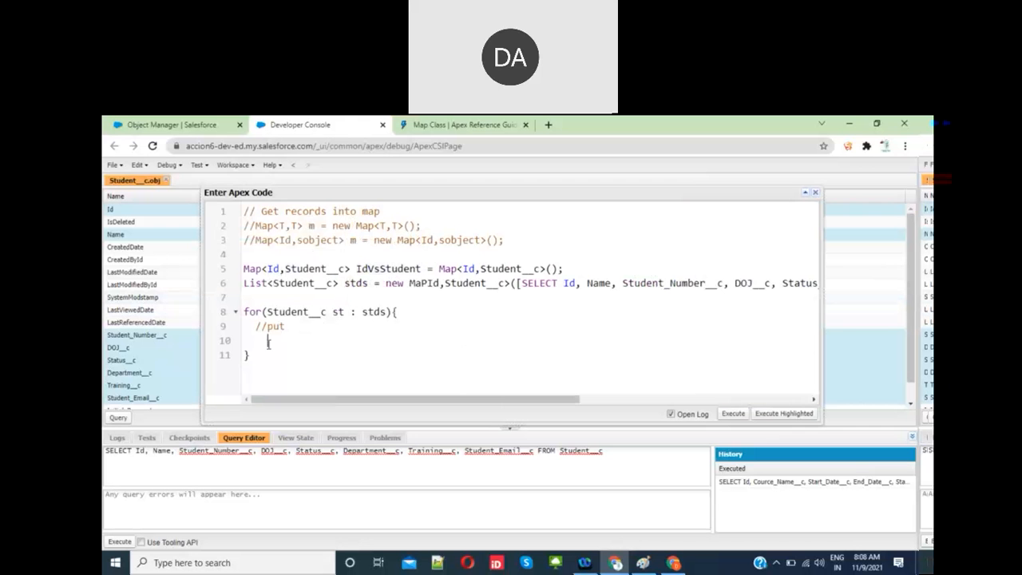
text(IdVsStudent.pu)
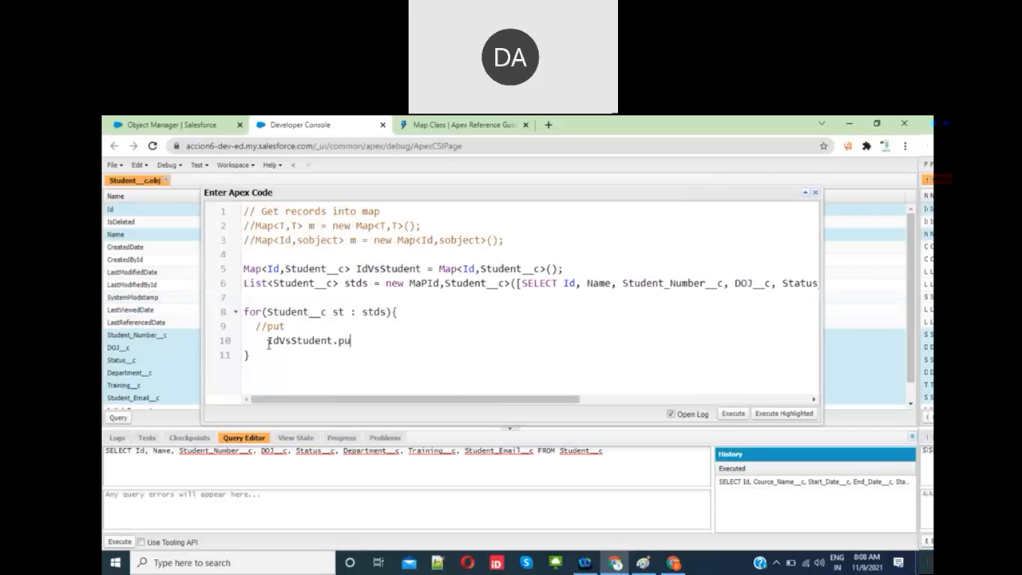
text(t())
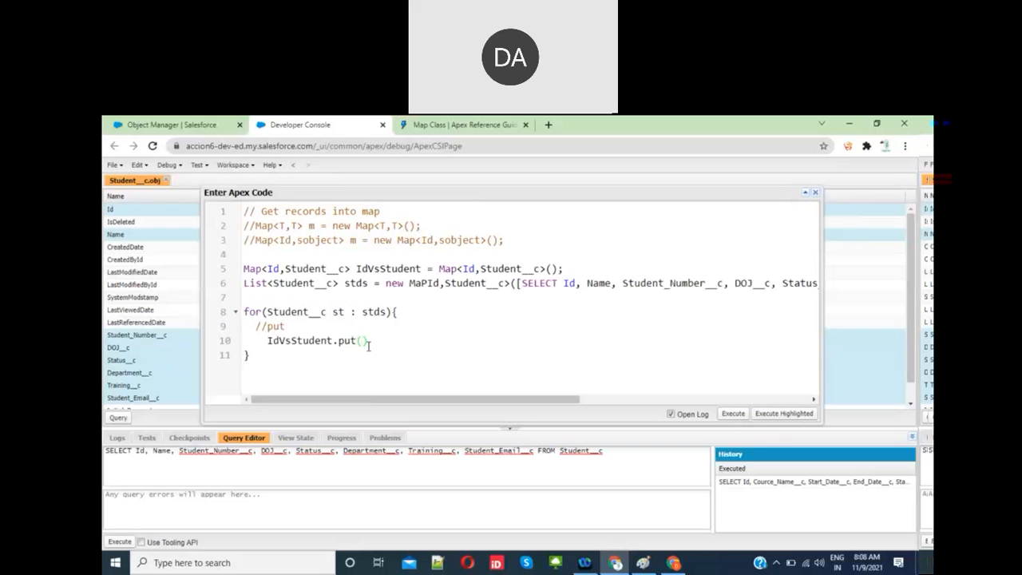
text(st.)
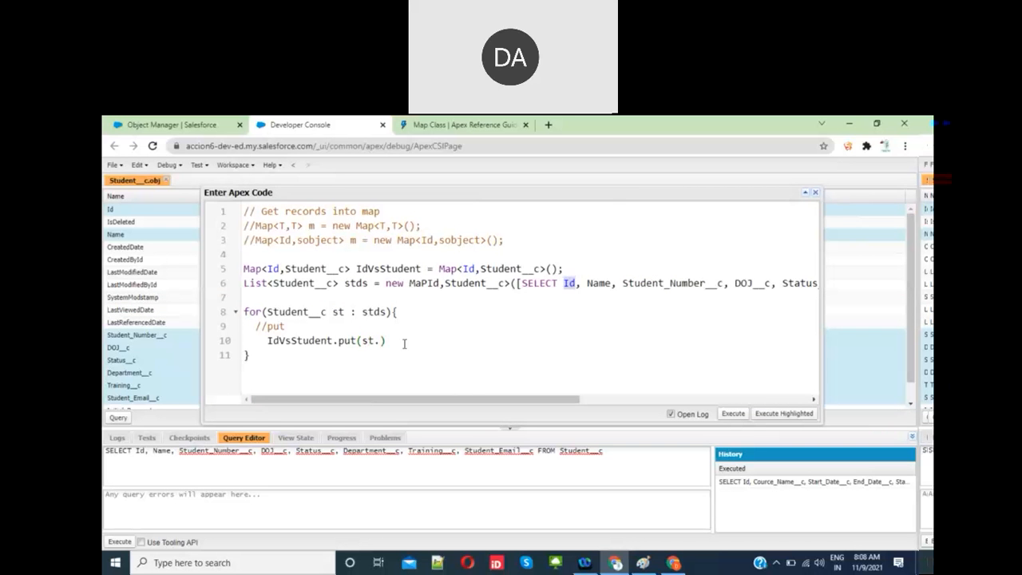
text())
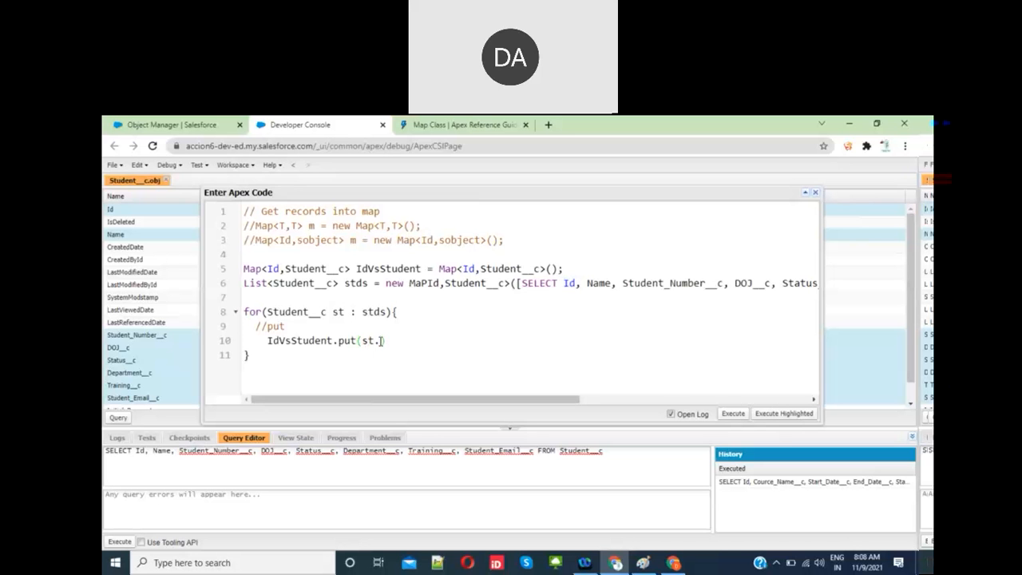
text(Id)
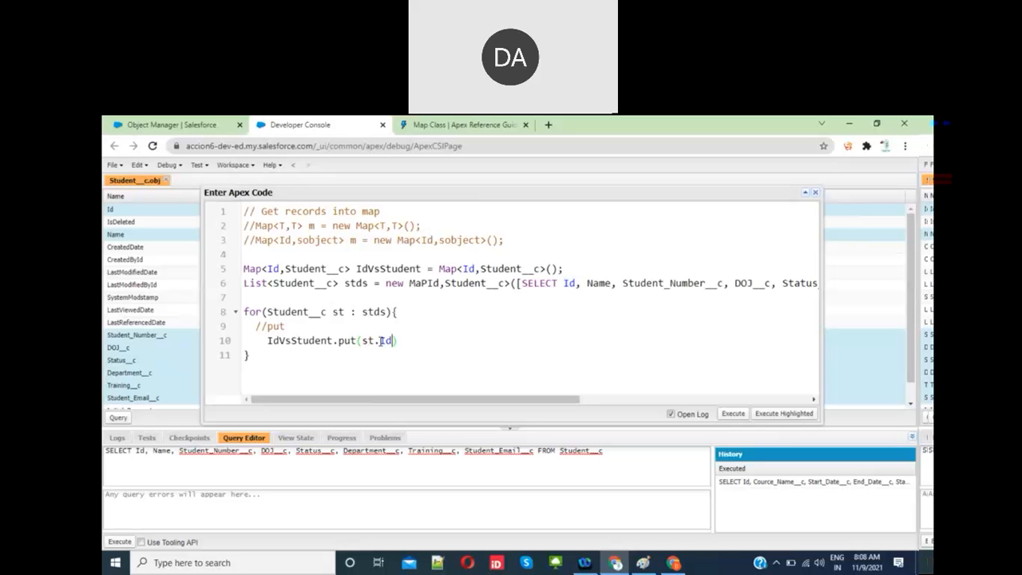
text(,)
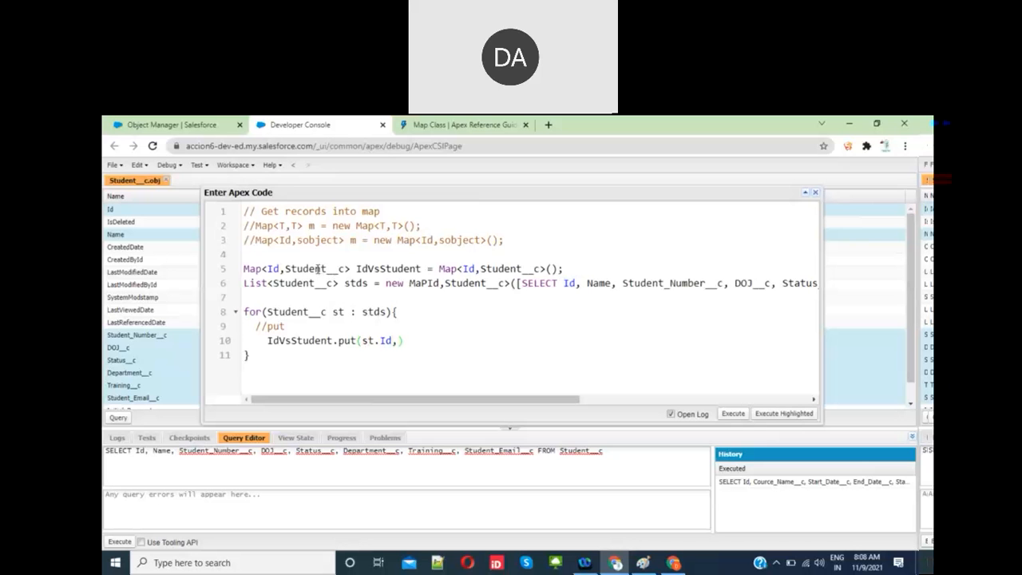
Finish the call as IdVsStudent.put(st.Id,st); storing each student in the map.
double_click(306, 269)
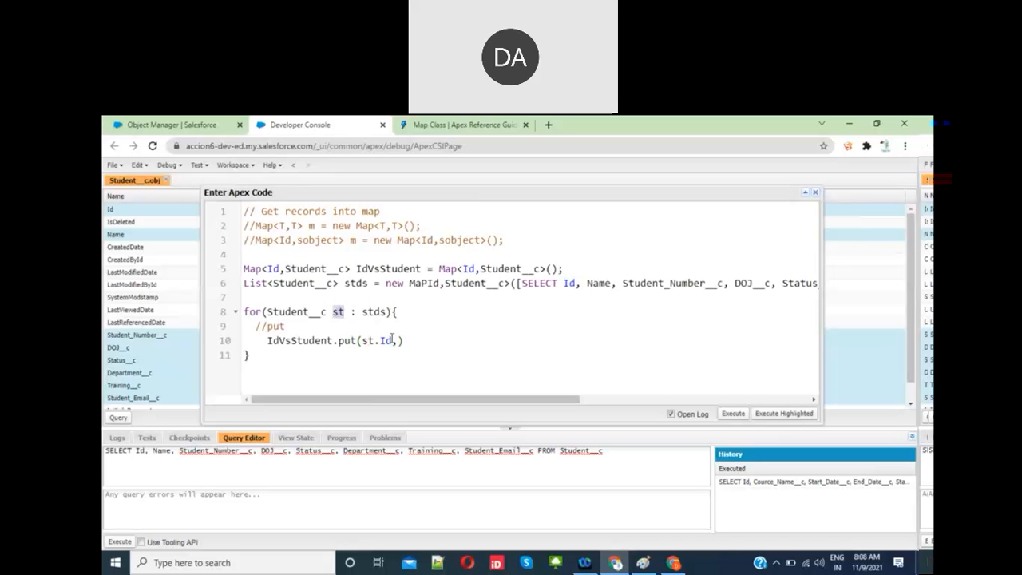
text(st)
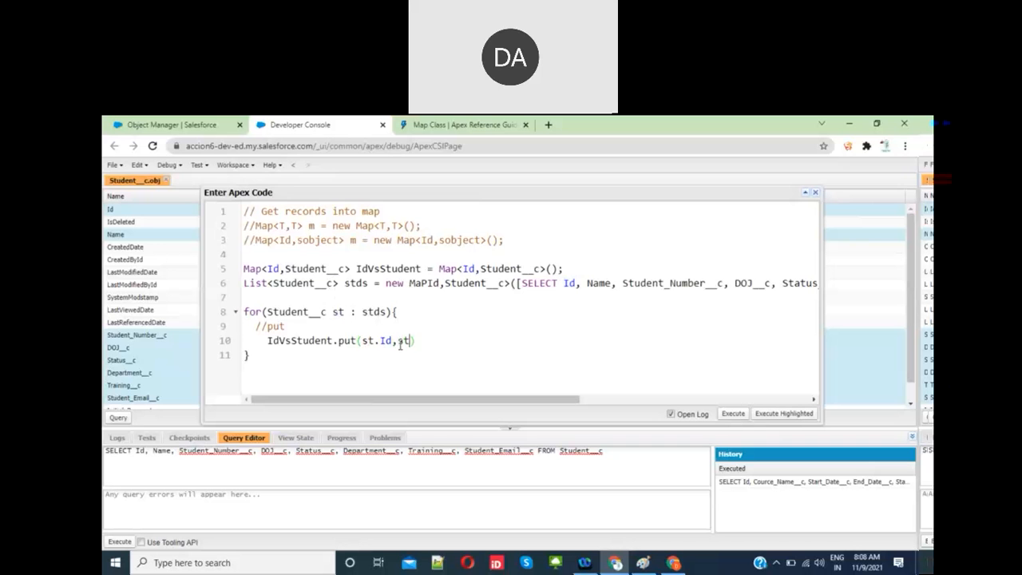
text(;)
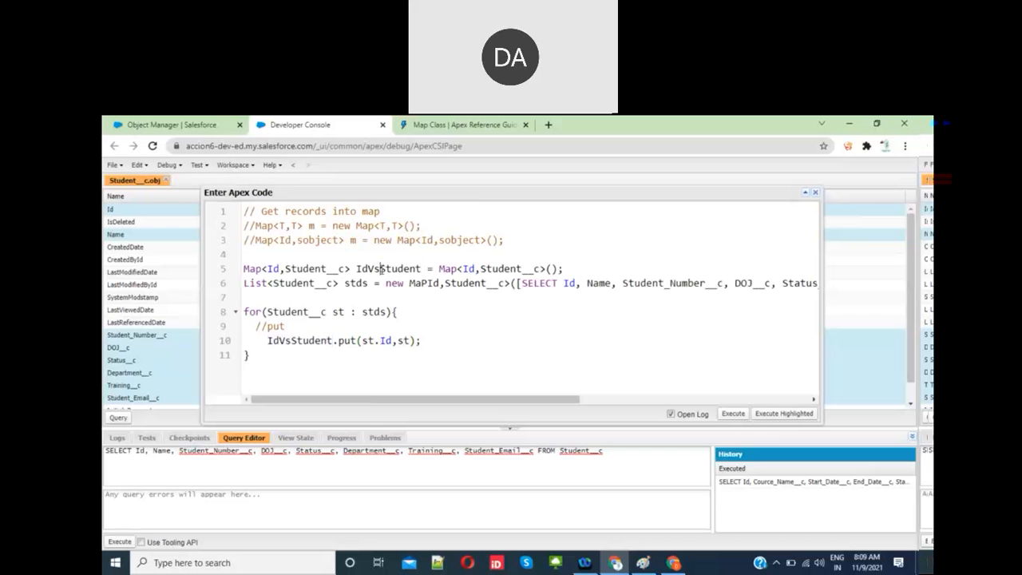
double_click(300, 340)
text(<)
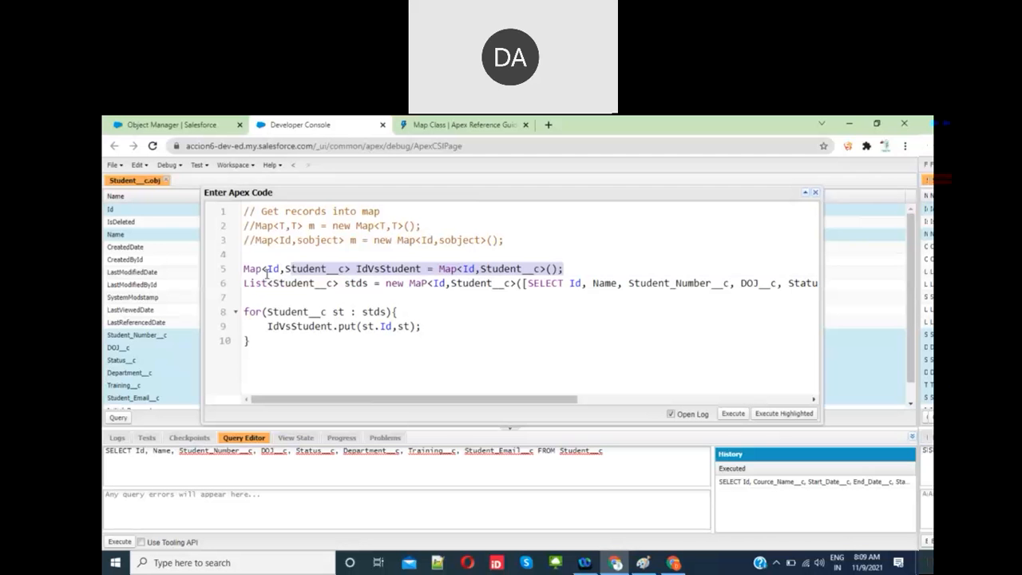
Add a one-line Map<Id,Student__c> IdVsStudent built from [SELECT Id, Name, Student_Number__c, DOJ__c, ...].
double_click(255, 269)
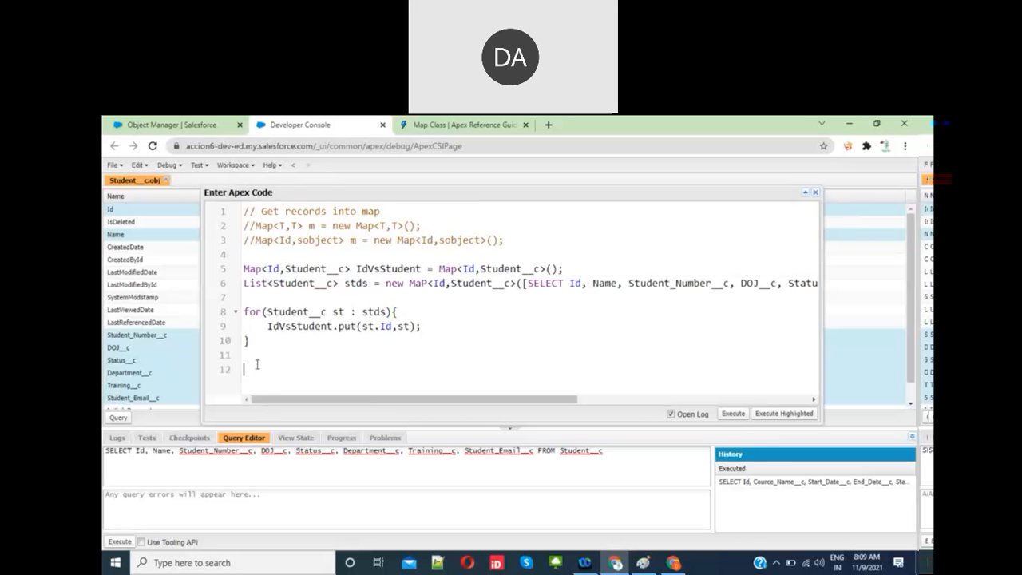
text(Map<Id,Student__c> IdVsStudent = Map<Id,Student__c>();)
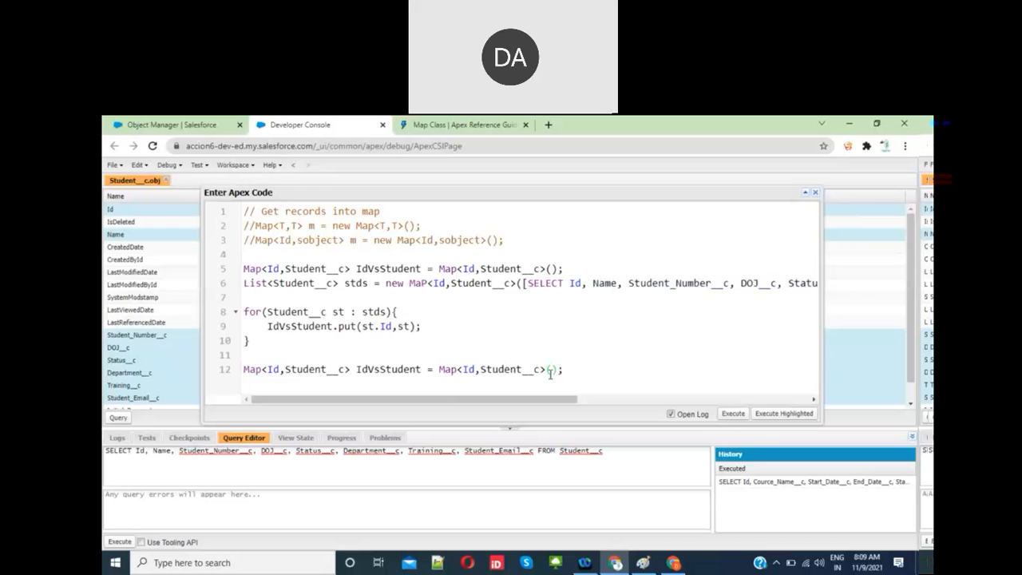
text(([SELECT Id, Name, Student_Number__c, DOJ__c,)
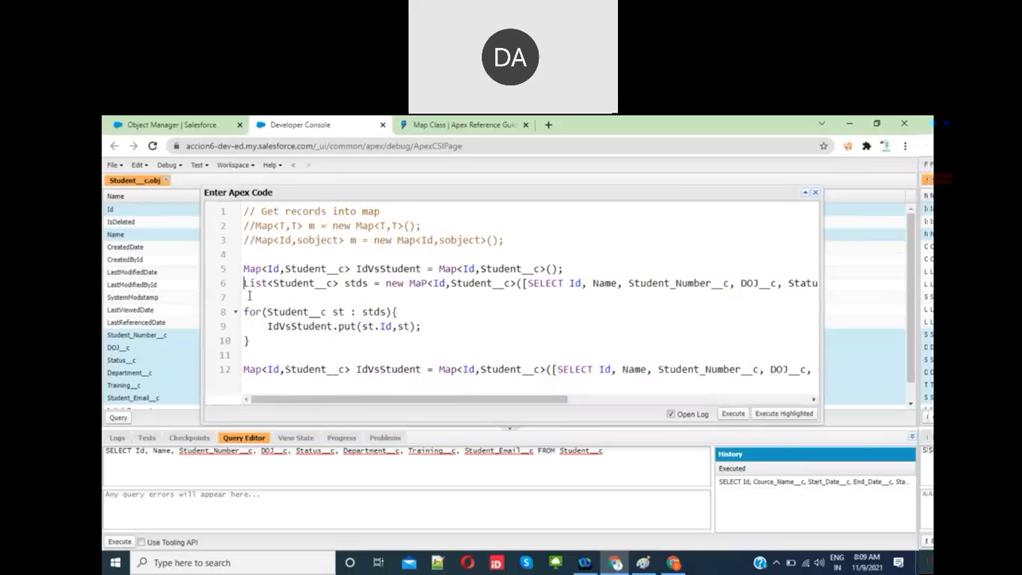
Highlight the Name field, Id key and Student__c type in the new map constructor line.
double_click(634, 369)
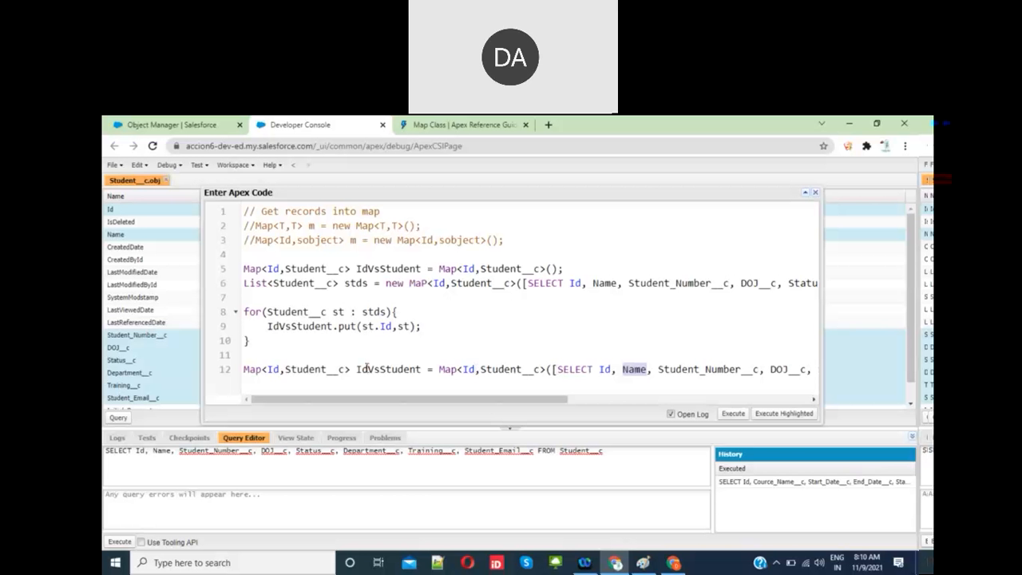
double_click(388, 369)
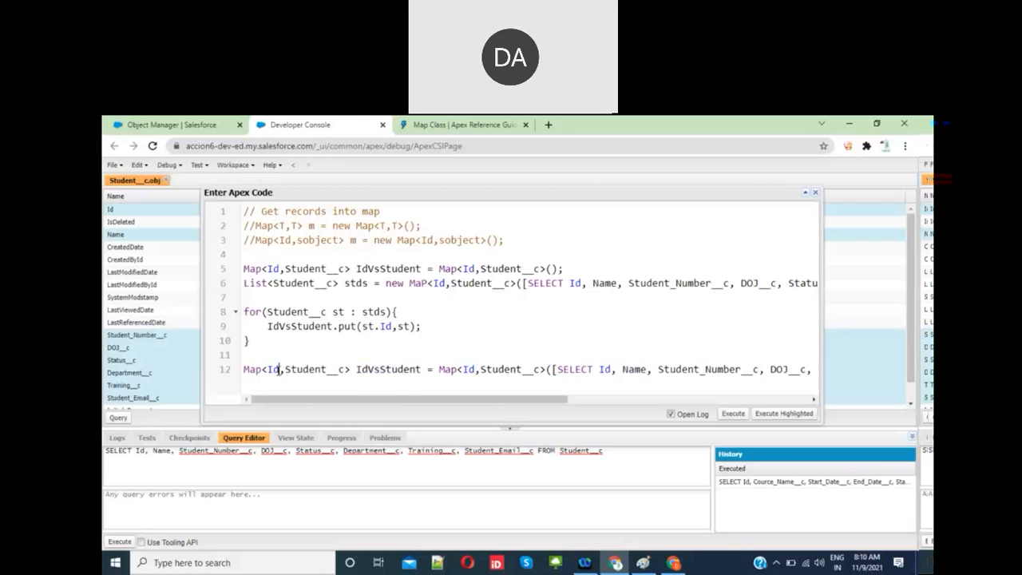
double_click(311, 369)
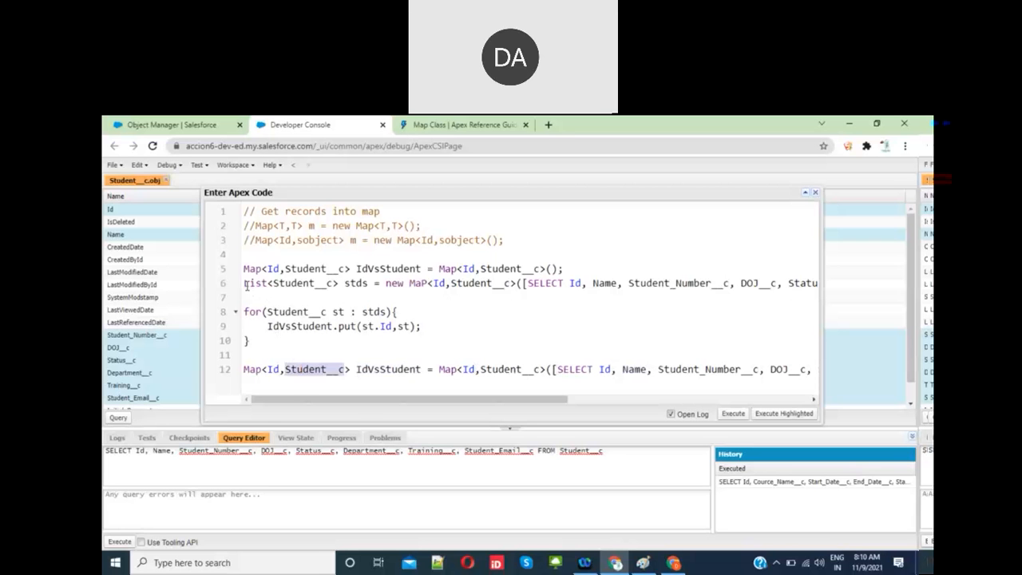
drag(246, 282, 249, 340)
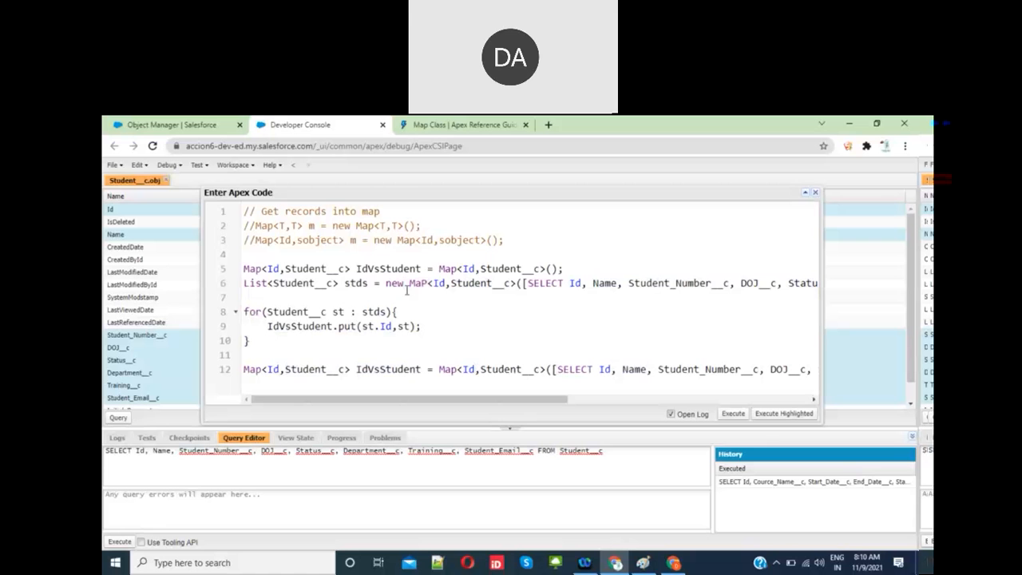
mouse_move(447, 301)
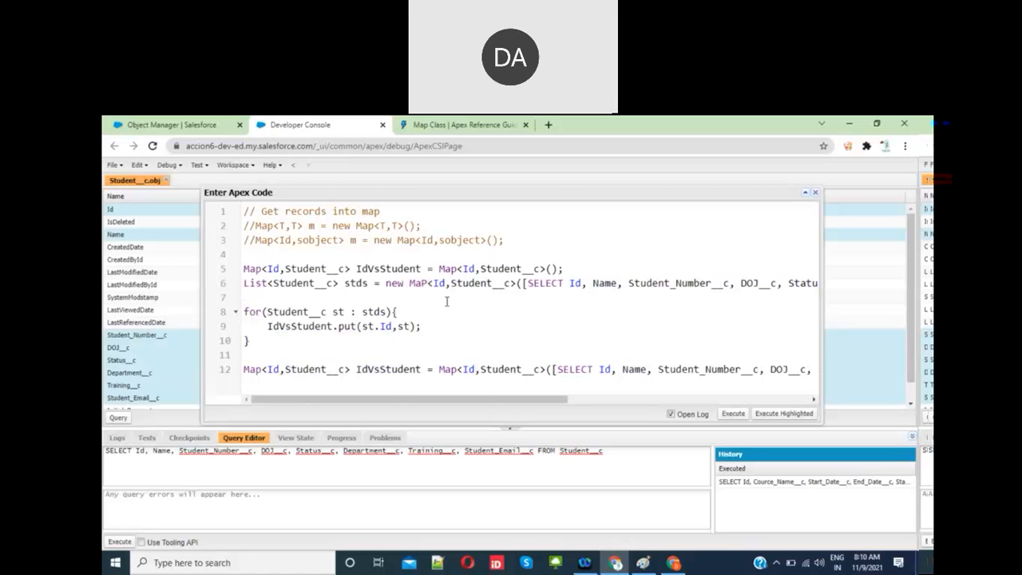